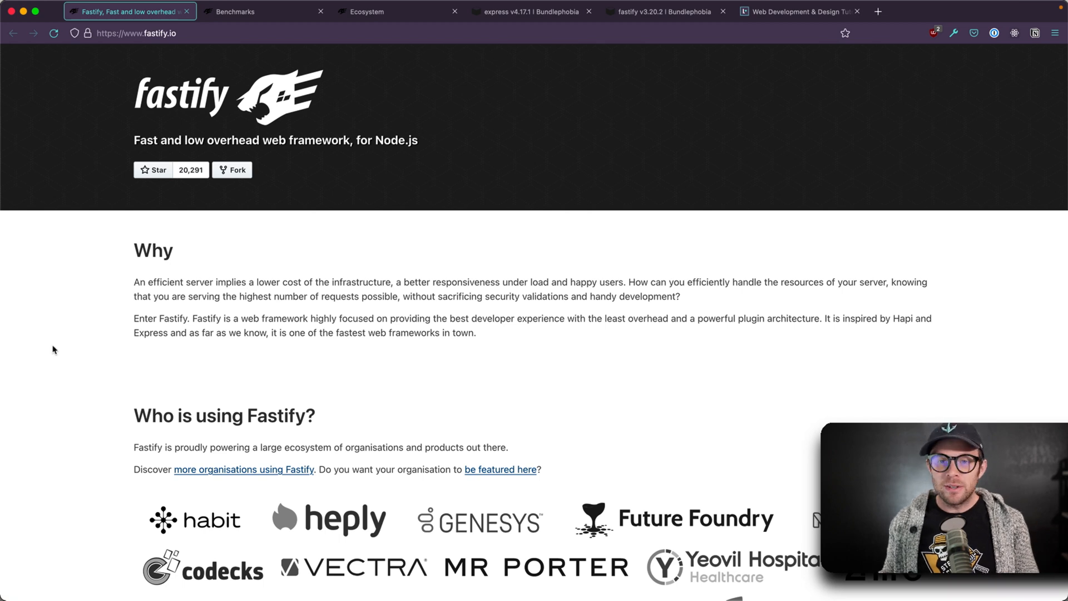
mouse_move(148, 136)
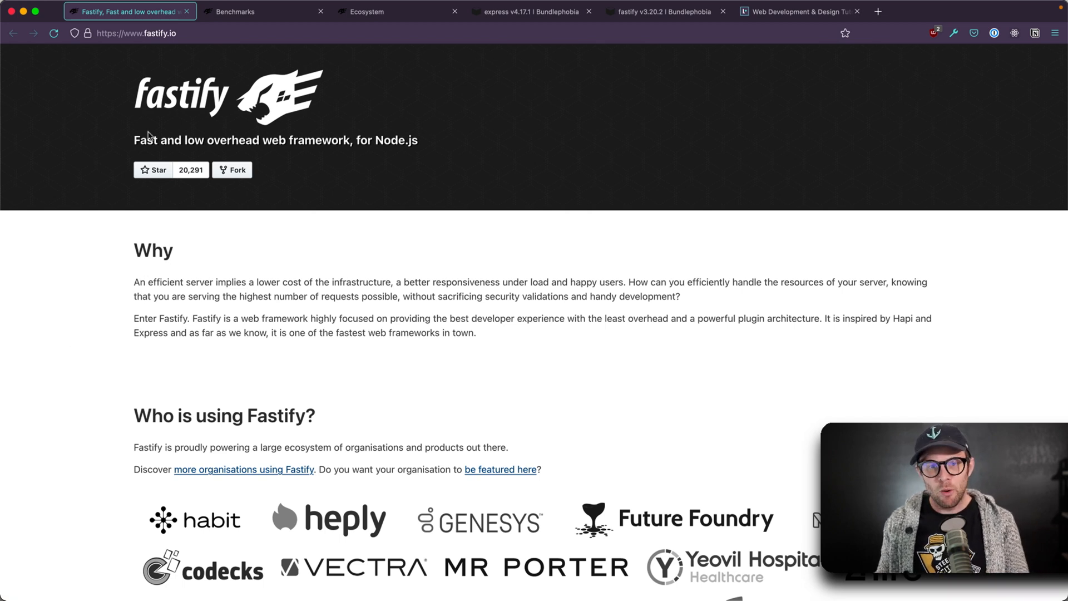
mouse_move(181, 188)
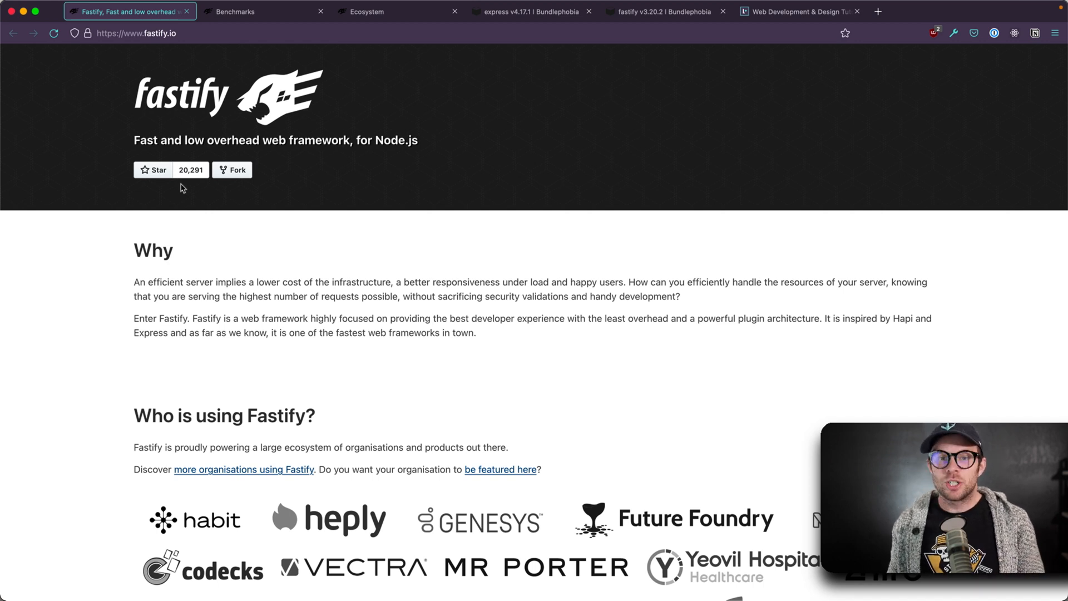
mouse_move(200, 189)
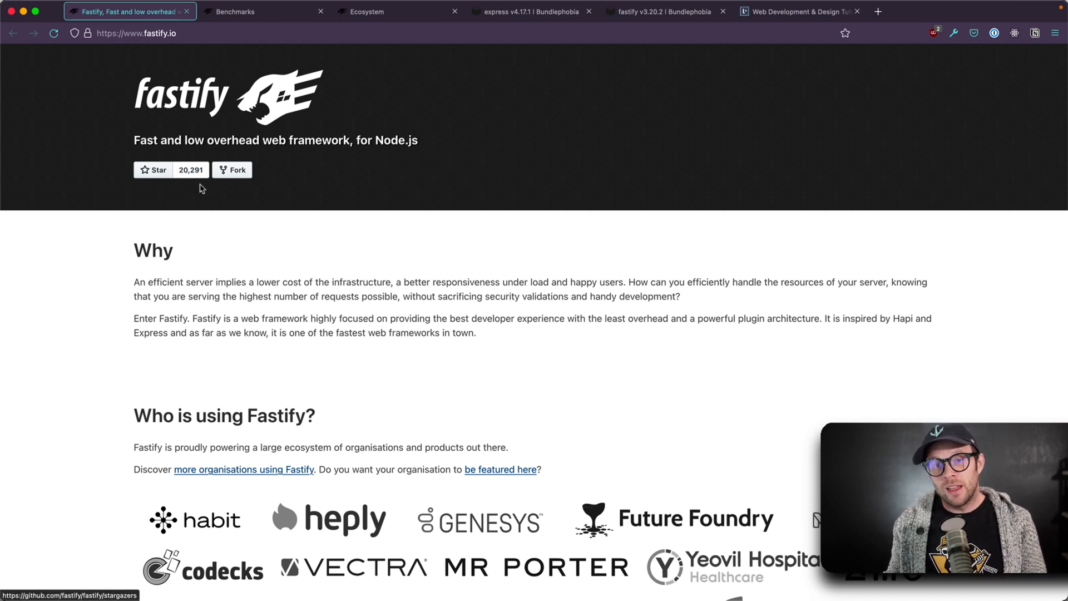
Scroll the fastify.io homepage past Why Fastify and its adopters to the Core features list
scroll(down, 3)
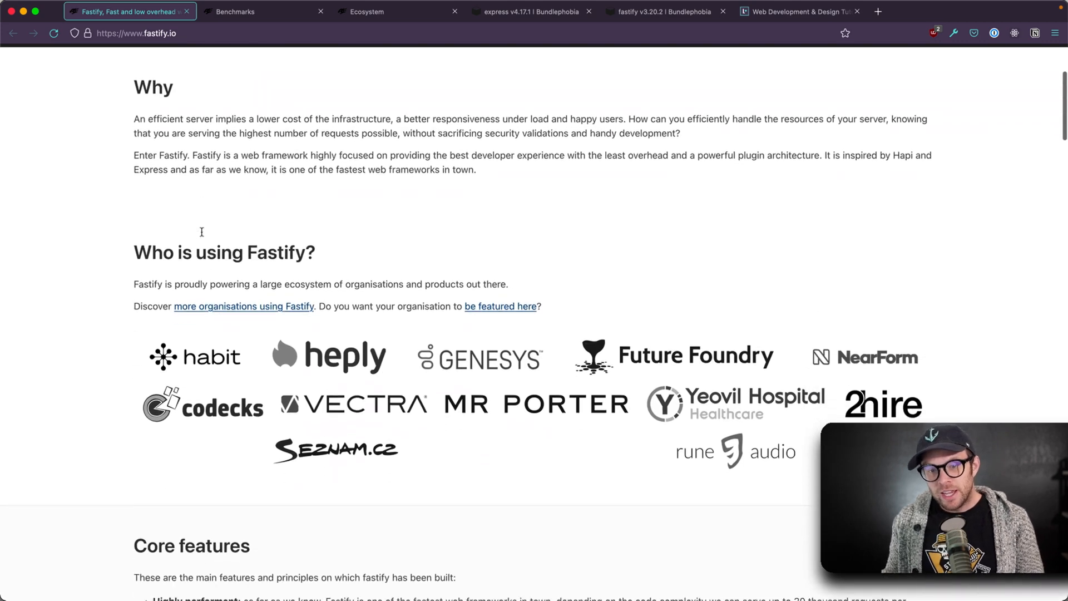
scroll(down, 3)
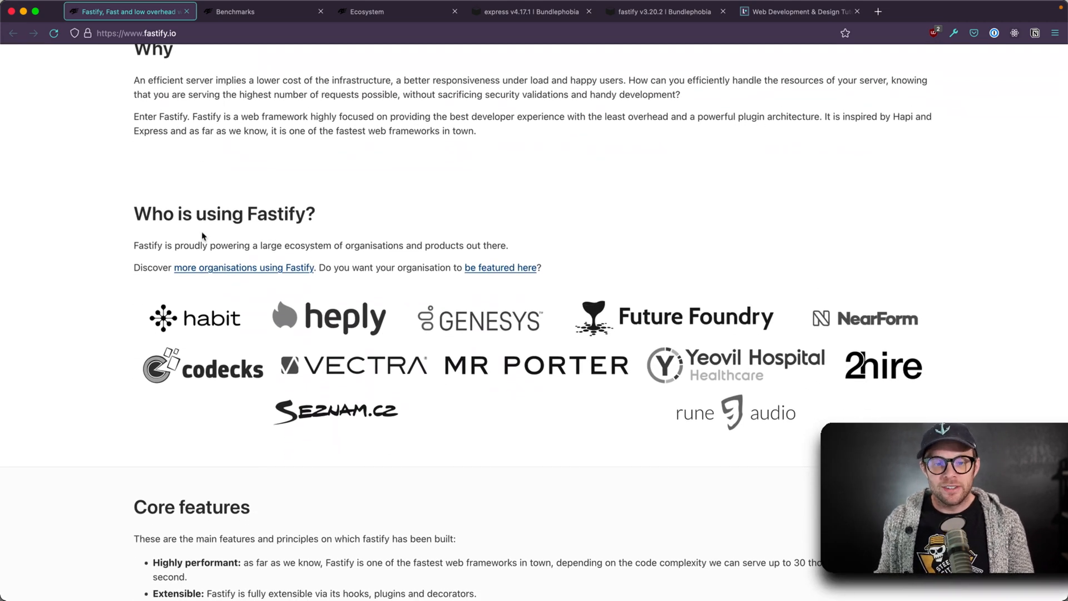
scroll(down, 3)
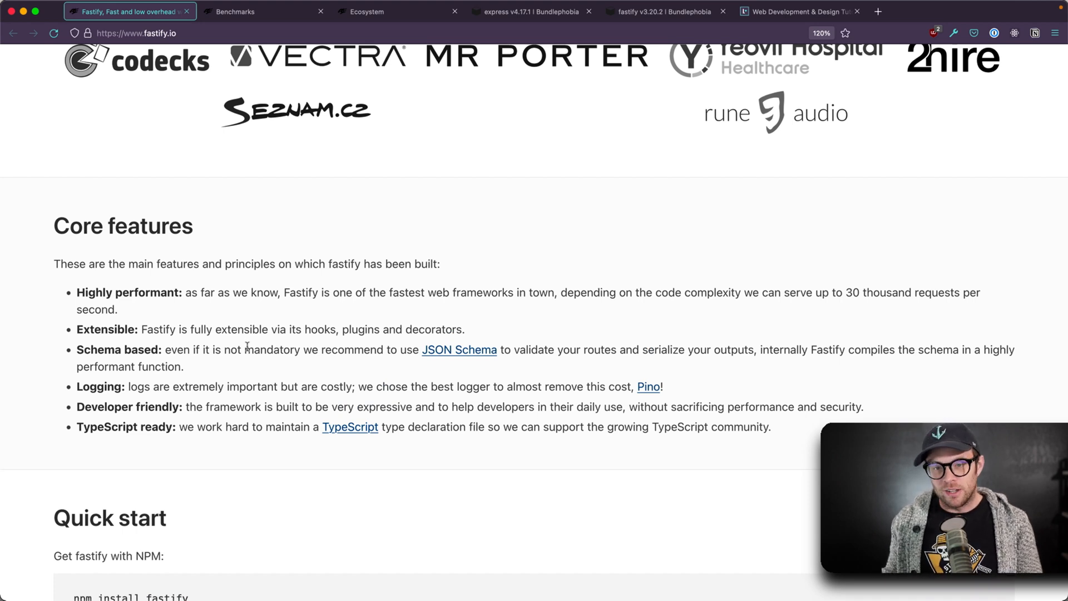
mouse_move(218, 370)
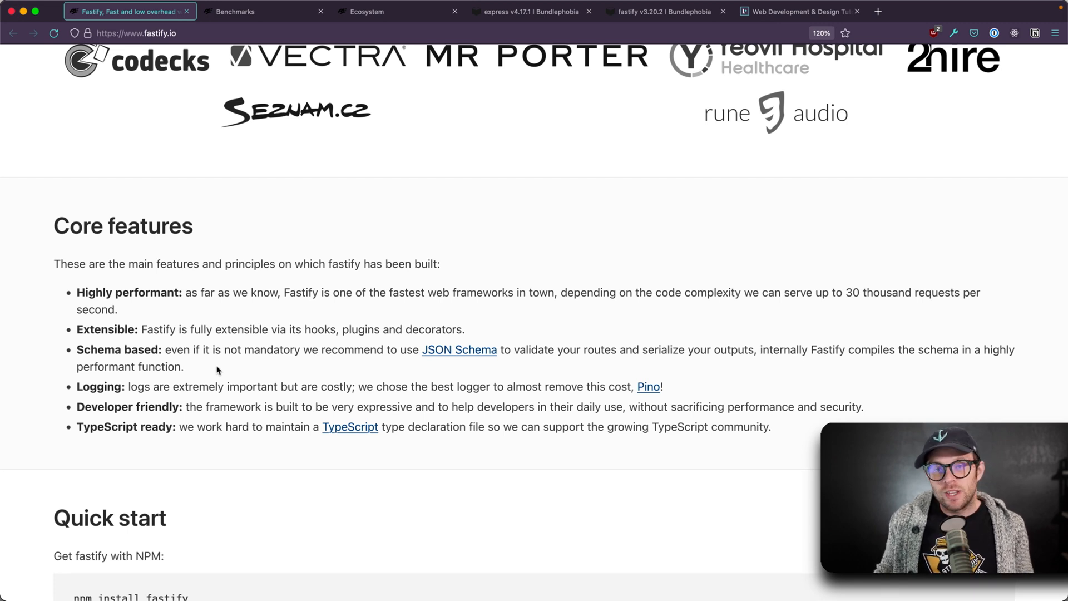
mouse_move(170, 444)
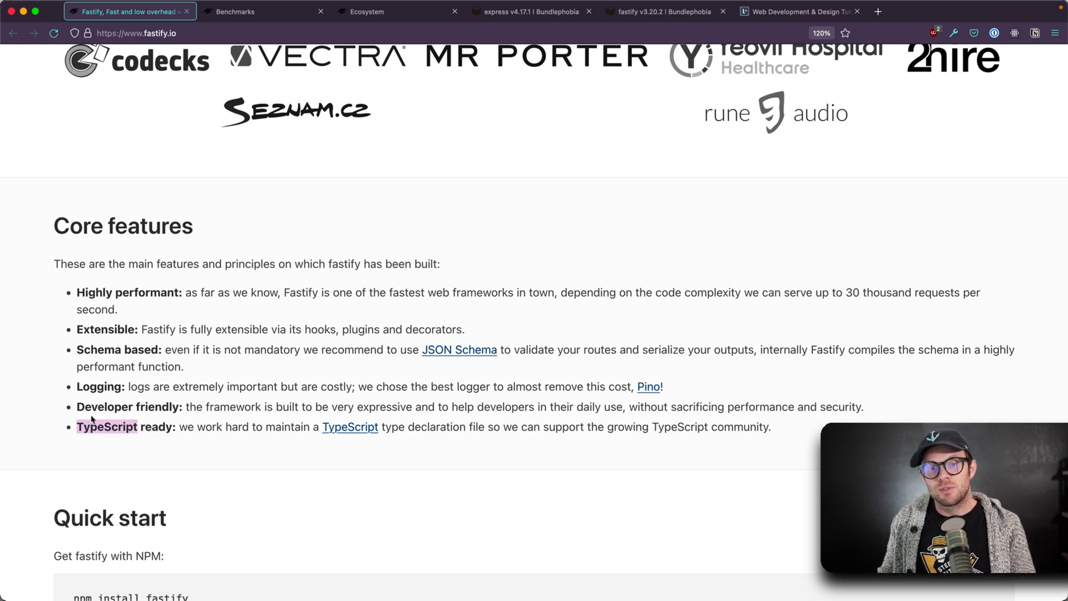
Scroll to the Quick start example and highlight its returned hello world object
scroll(down, 3)
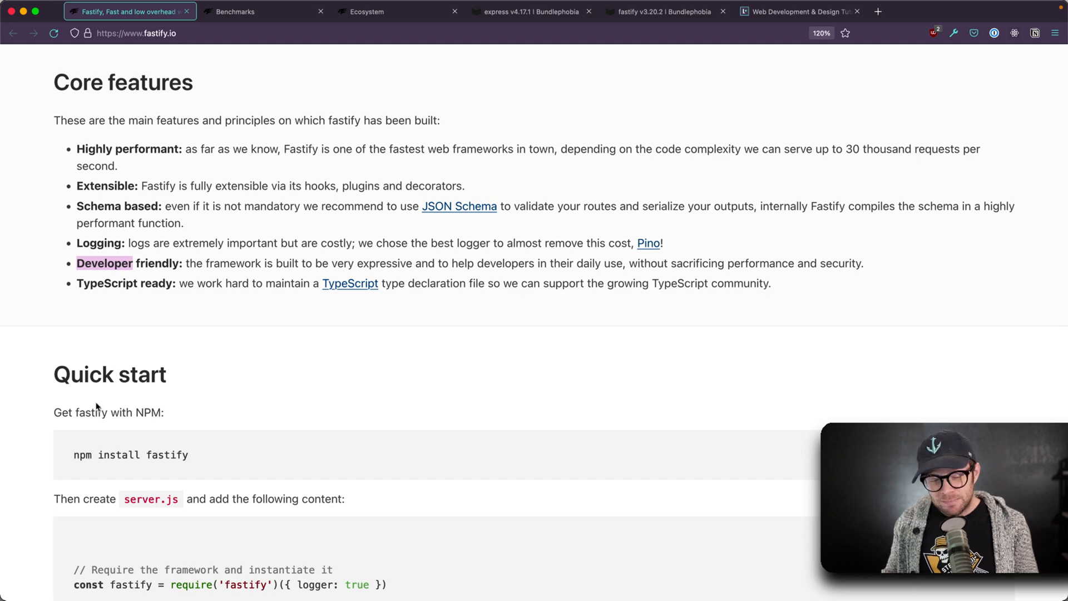
scroll(down, 3)
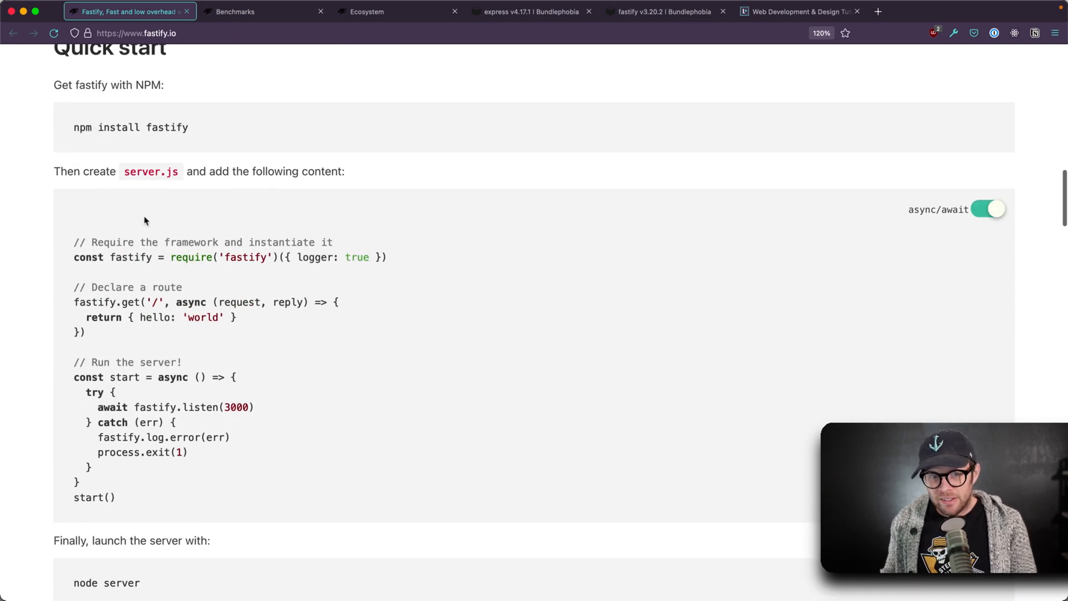
mouse_move(267, 349)
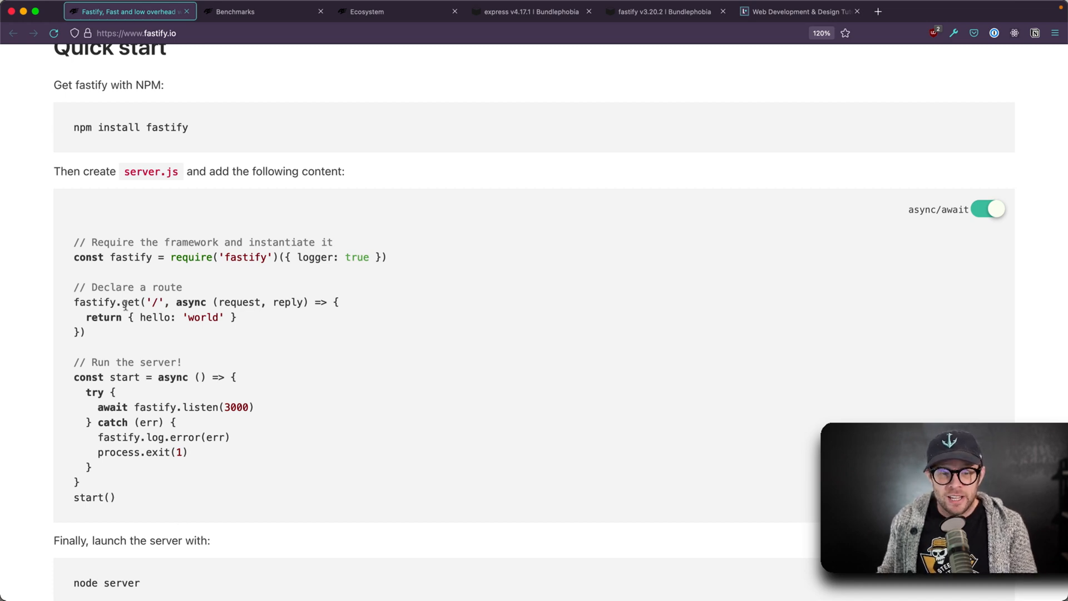
double_click(155, 301)
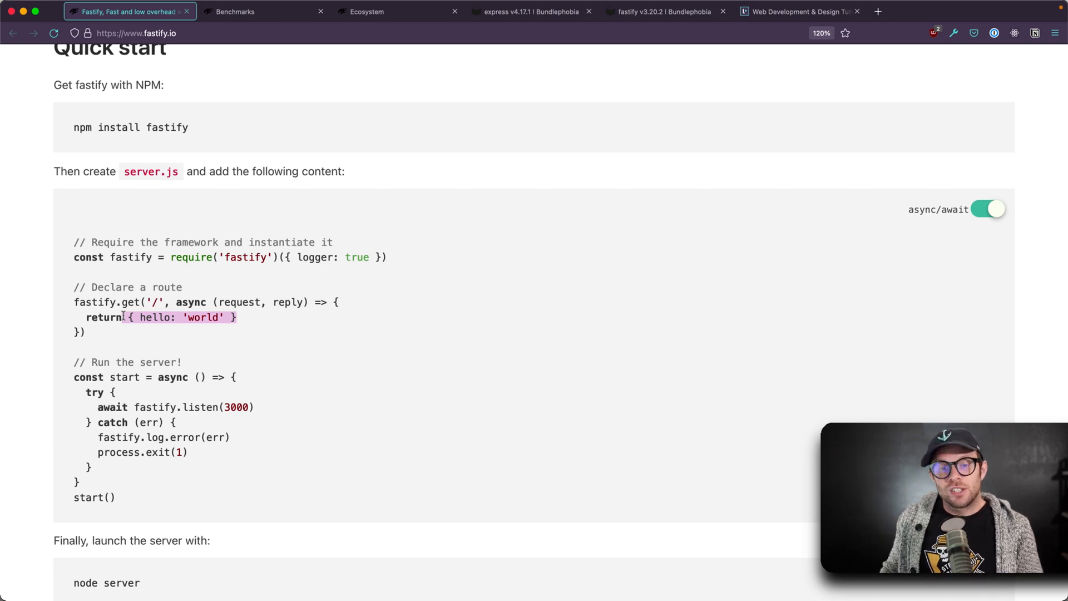
Scroll past the validation and hooks example to the TypeScript Support section
scroll(down, 3)
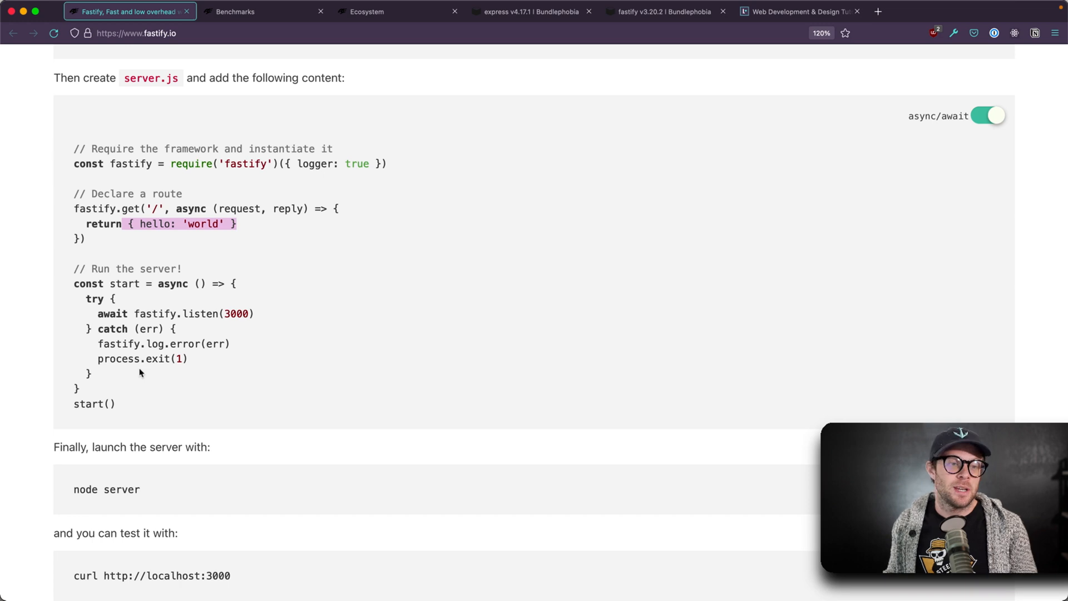
scroll(down, 3)
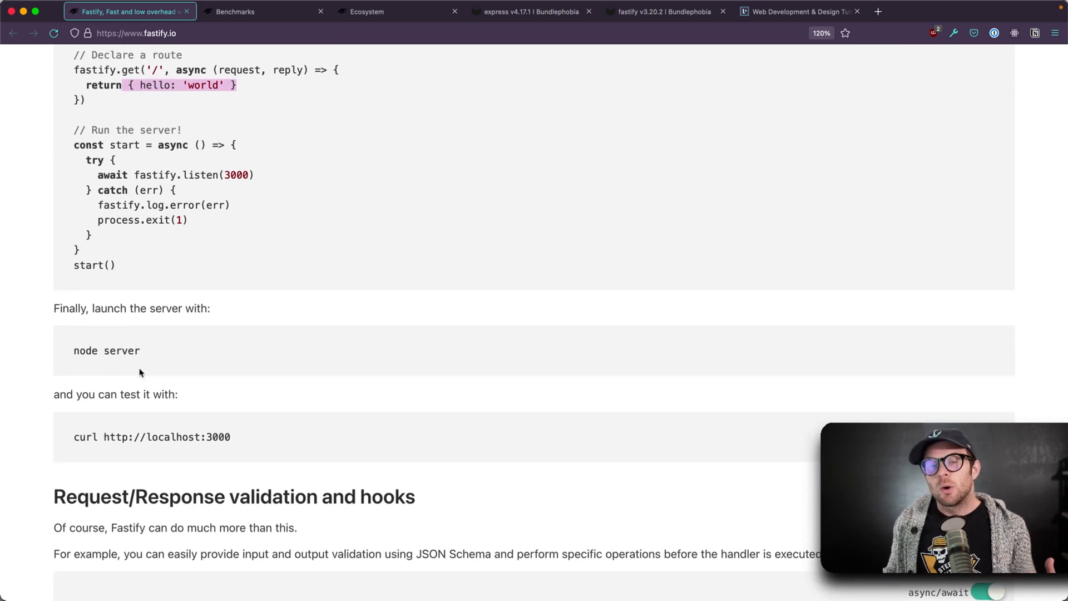
scroll(down, 3)
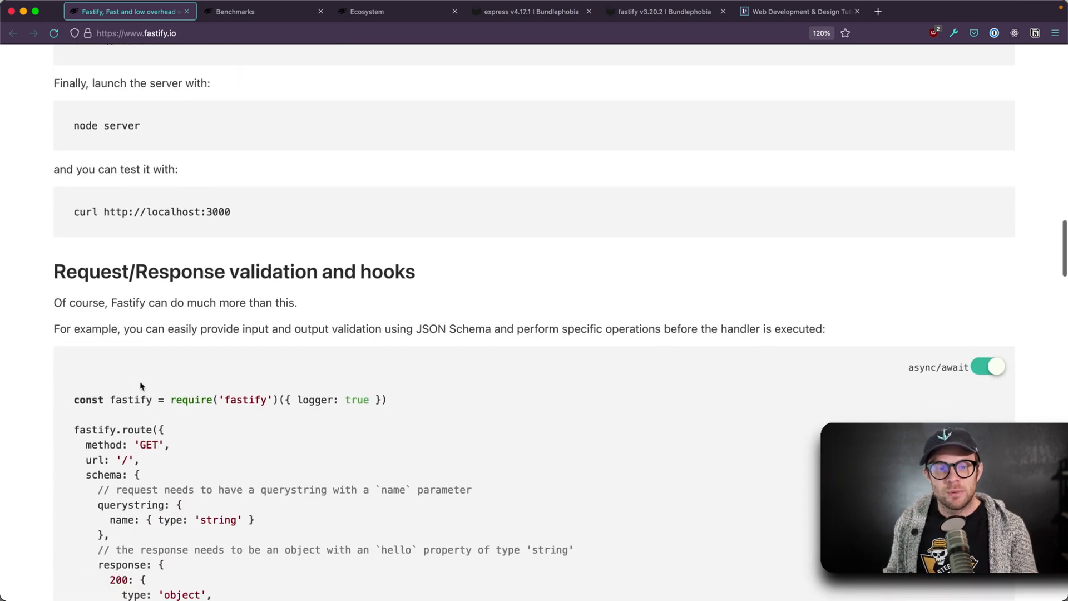
scroll(down, 3)
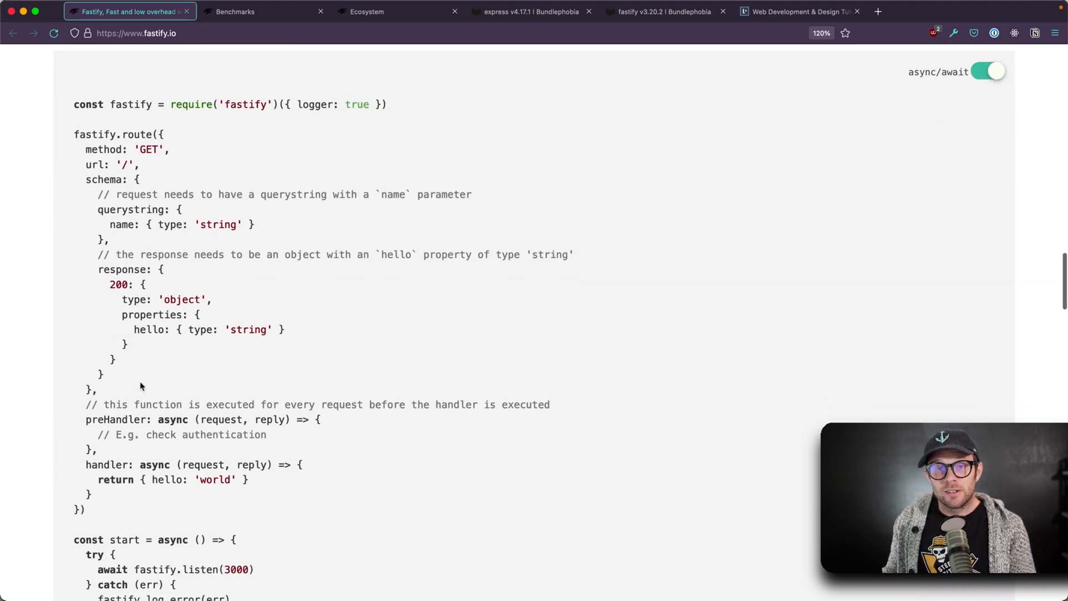
scroll(down, 3)
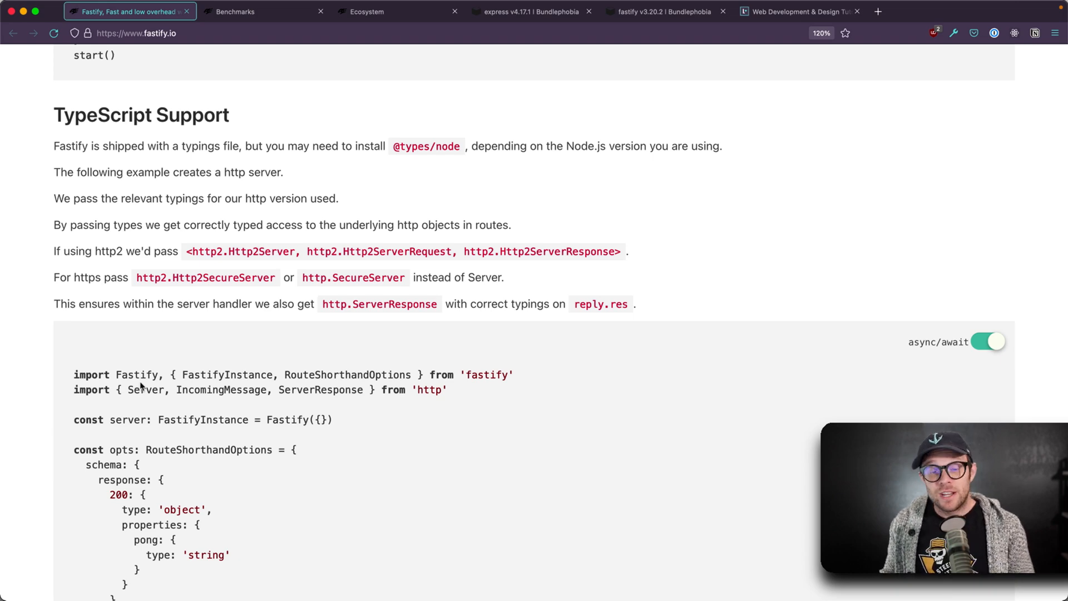
Scroll through the TypeScript example, benchmarks, ecosystem links and The team section
scroll(down, 3)
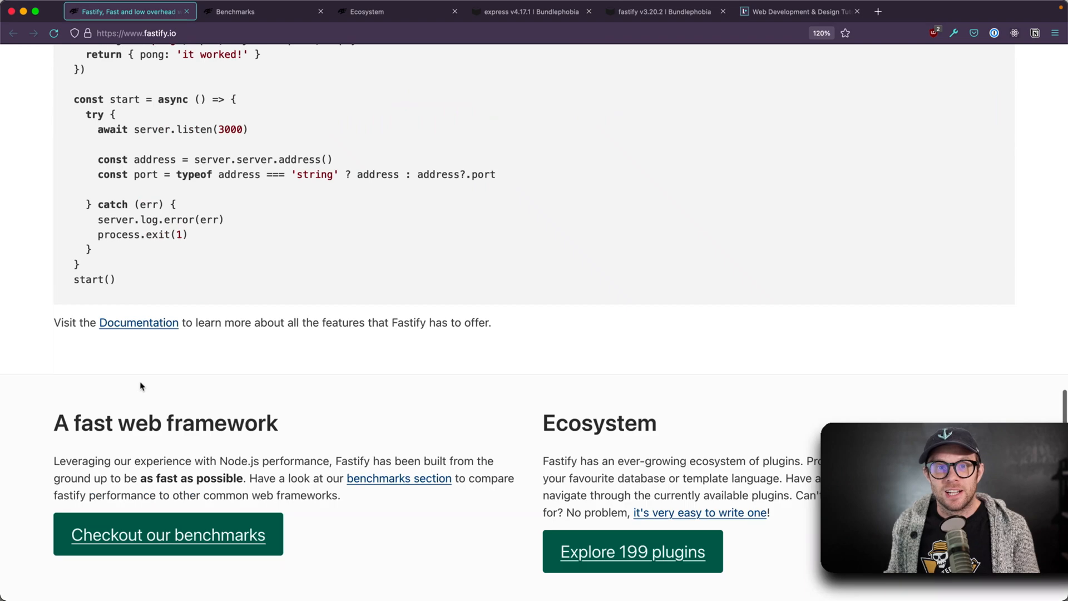
scroll(down, 3)
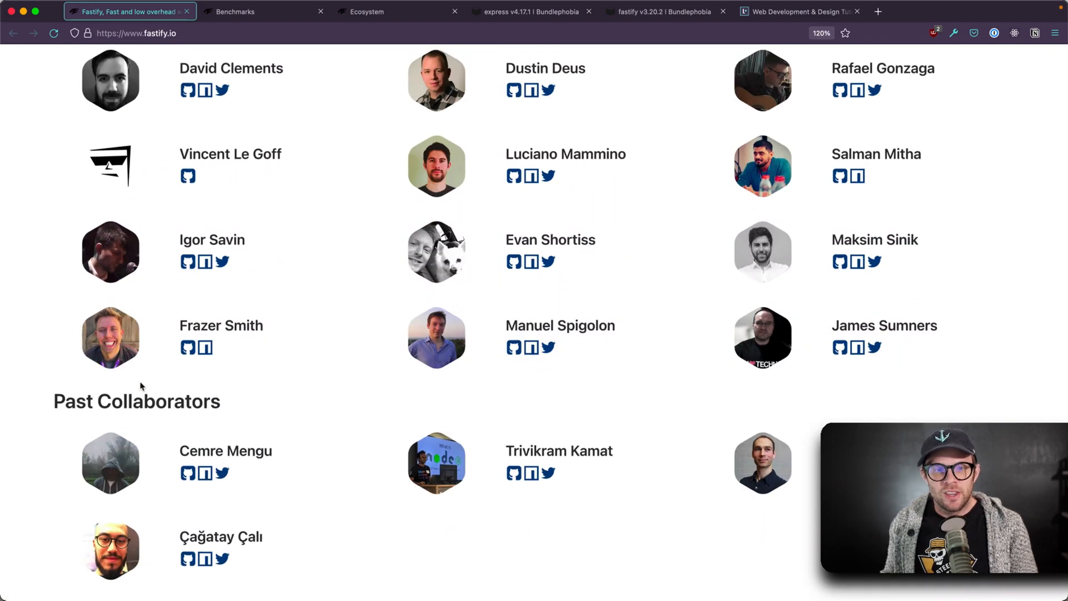
scroll(up, 3)
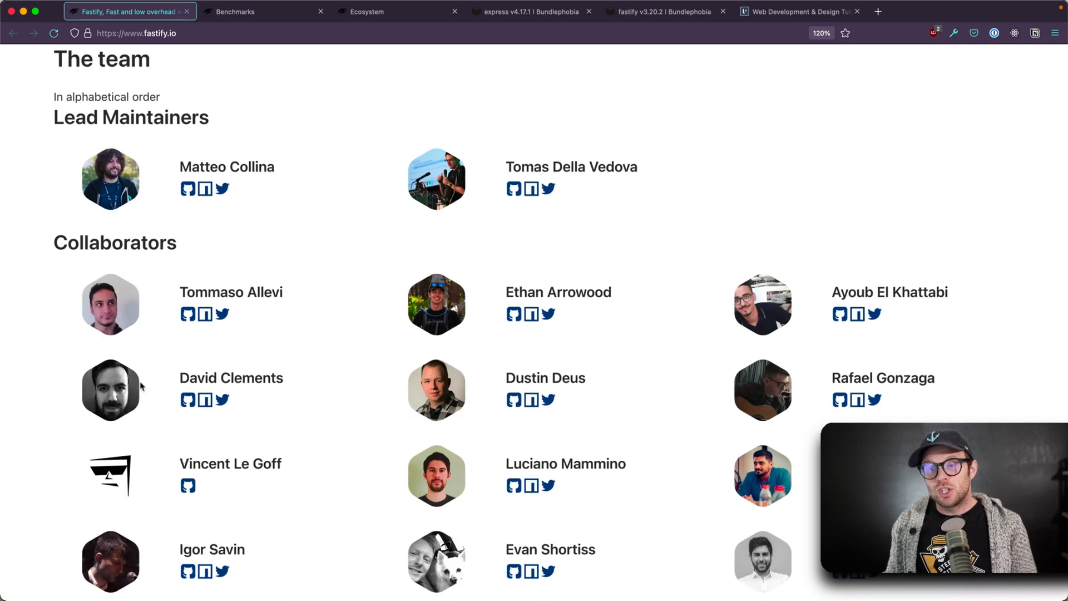
scroll(down, 3)
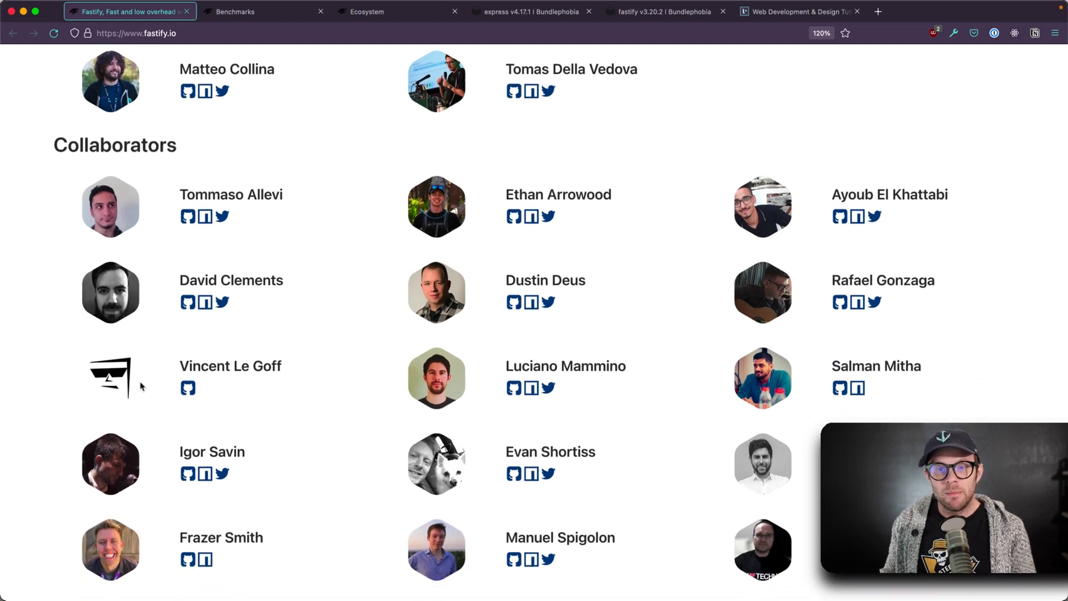
scroll(down, 3)
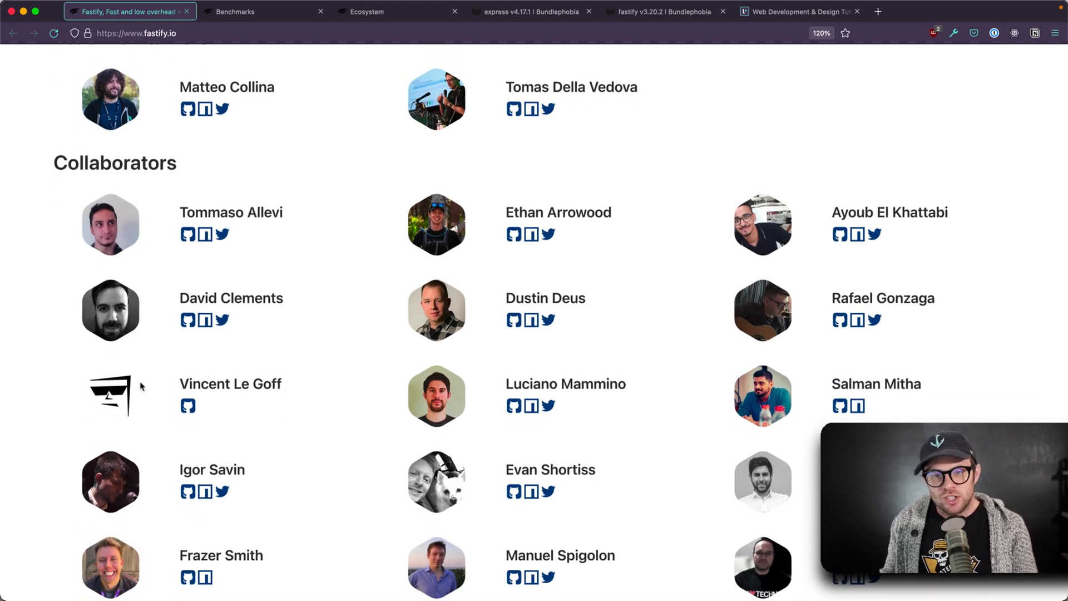
scroll(down, 3)
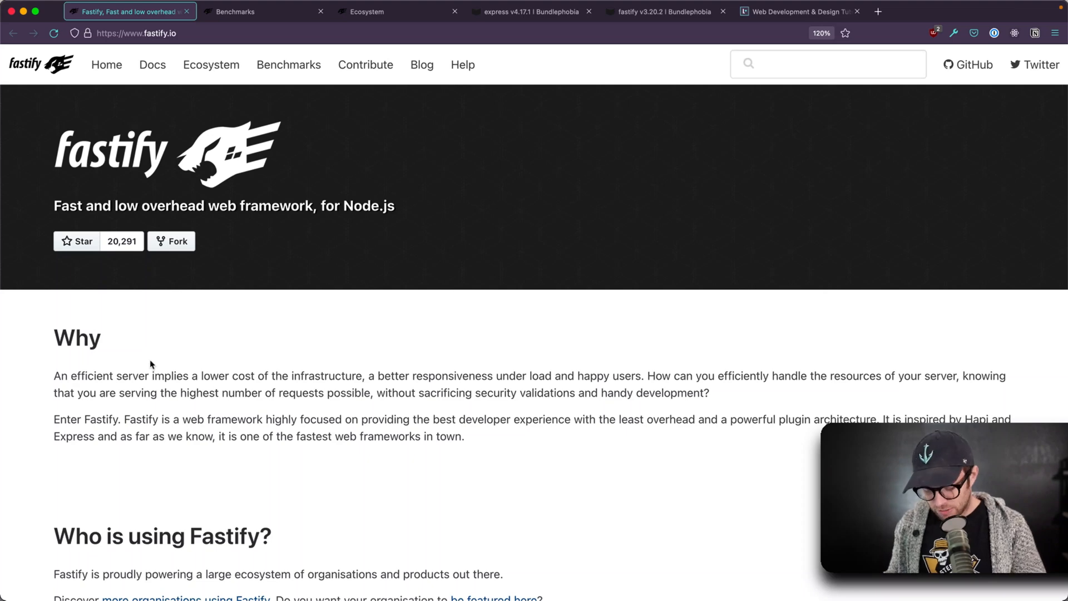
click(264, 11)
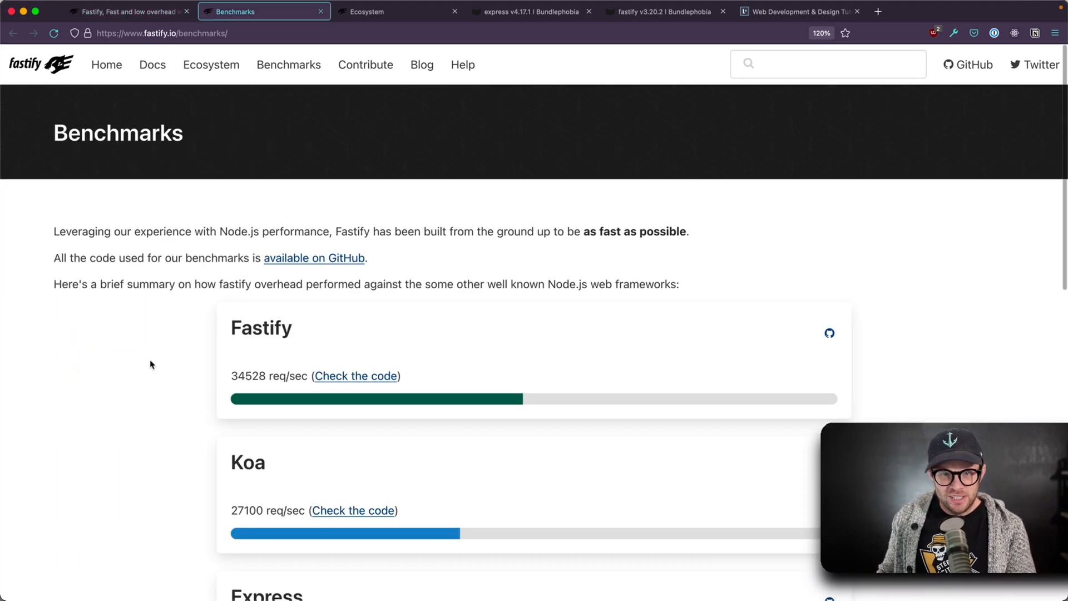
scroll(down, 3)
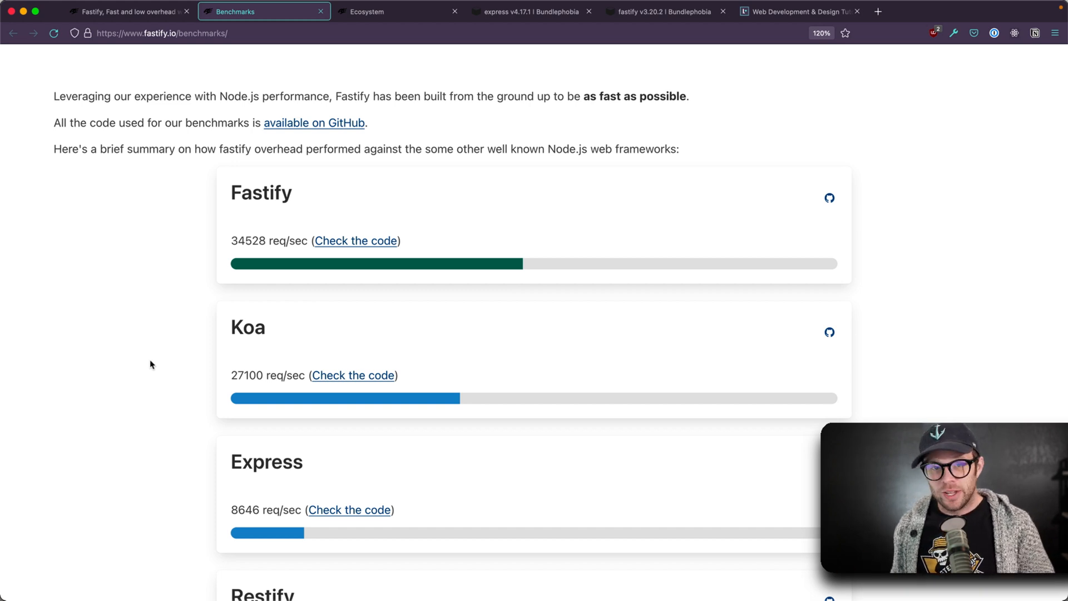
mouse_move(334, 256)
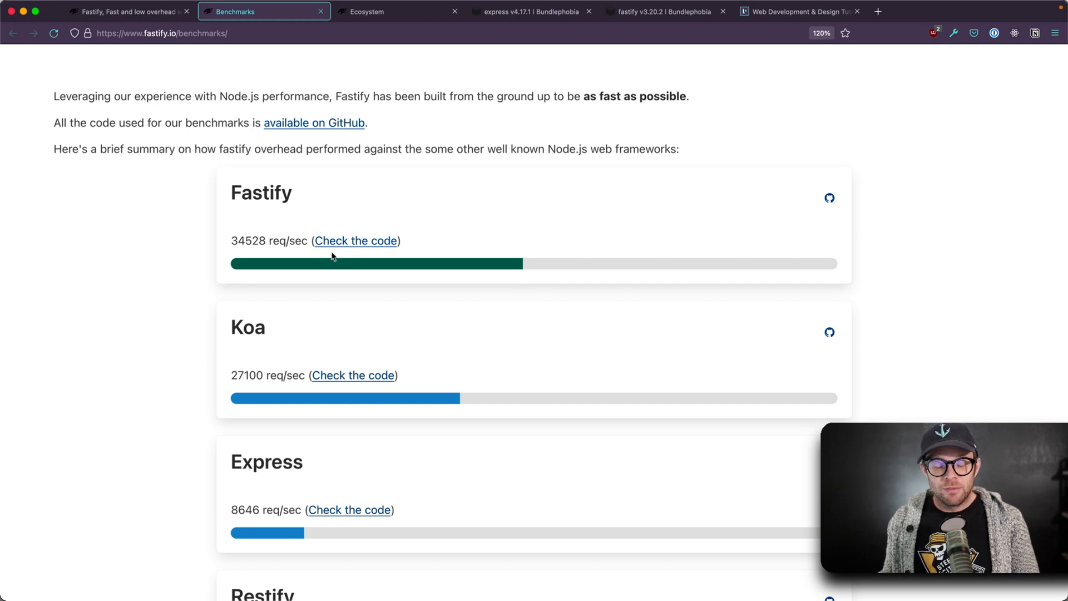
double_click(260, 193)
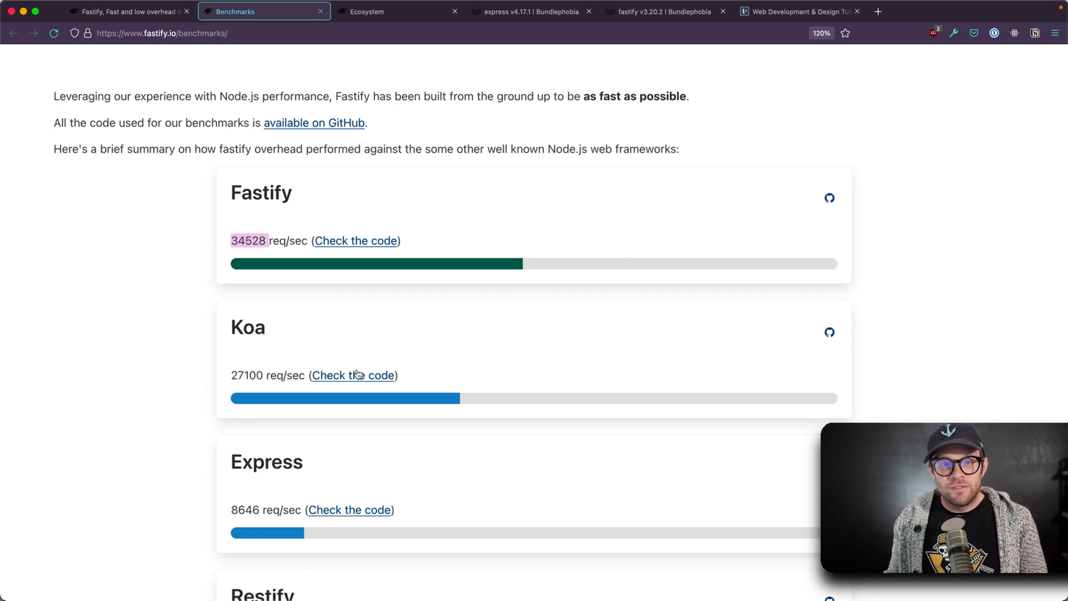
mouse_move(519, 276)
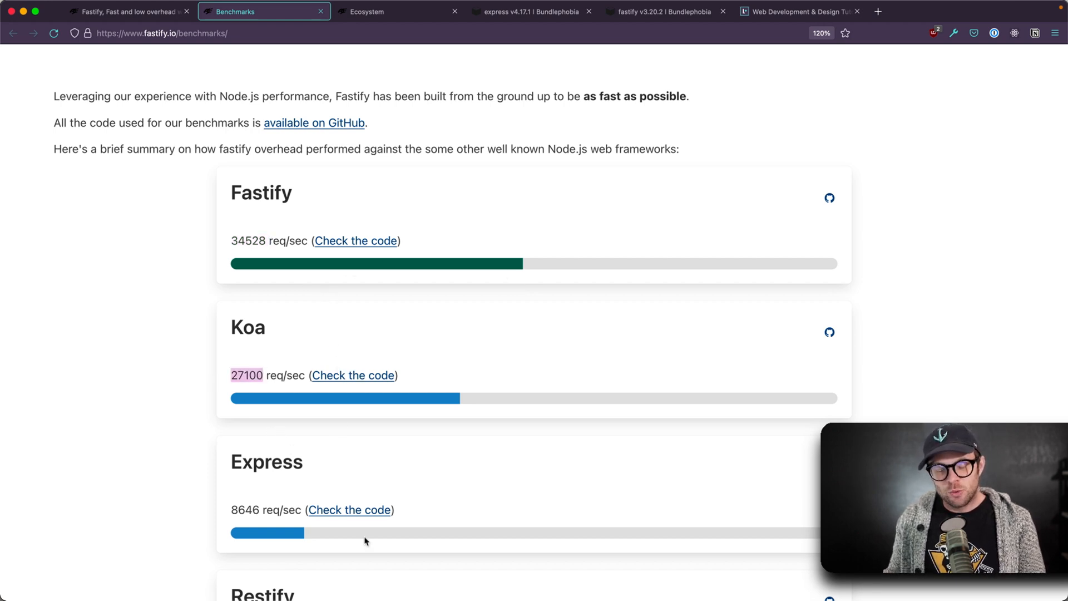
scroll(down, 3)
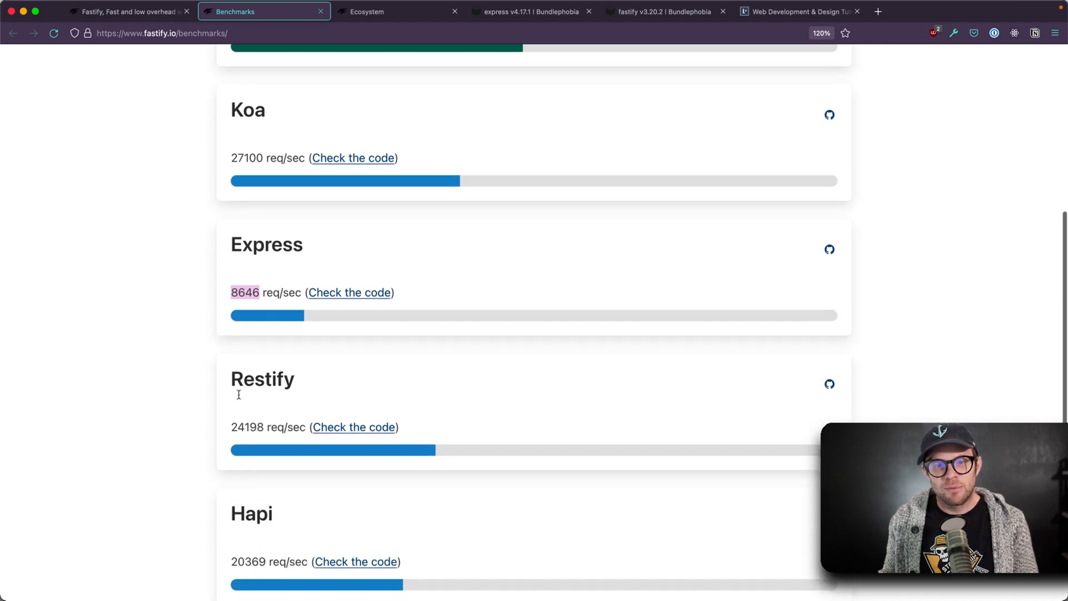
scroll(up, 3)
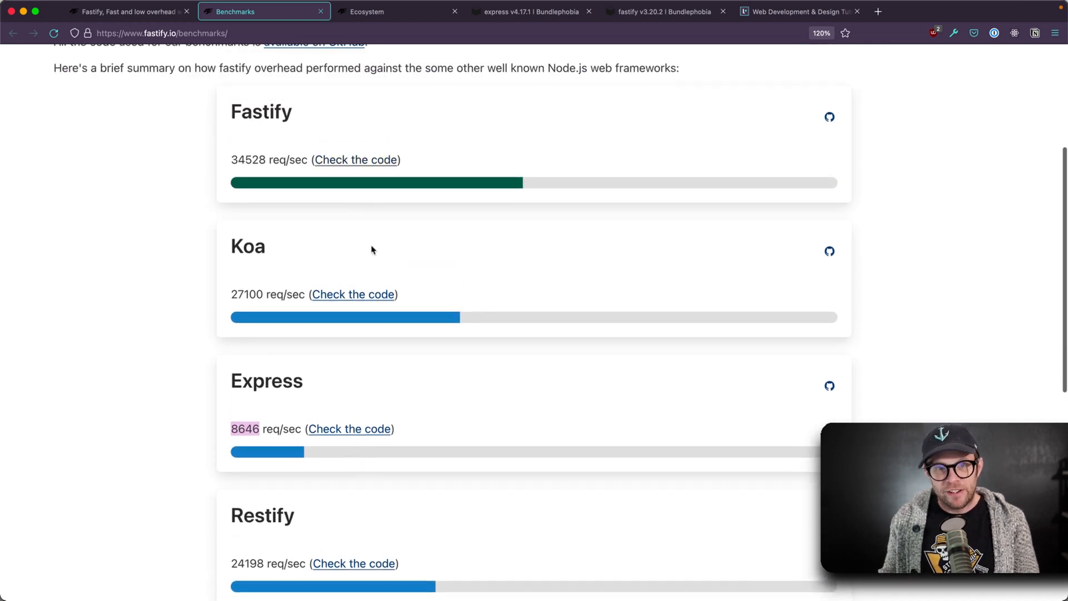
mouse_move(438, 230)
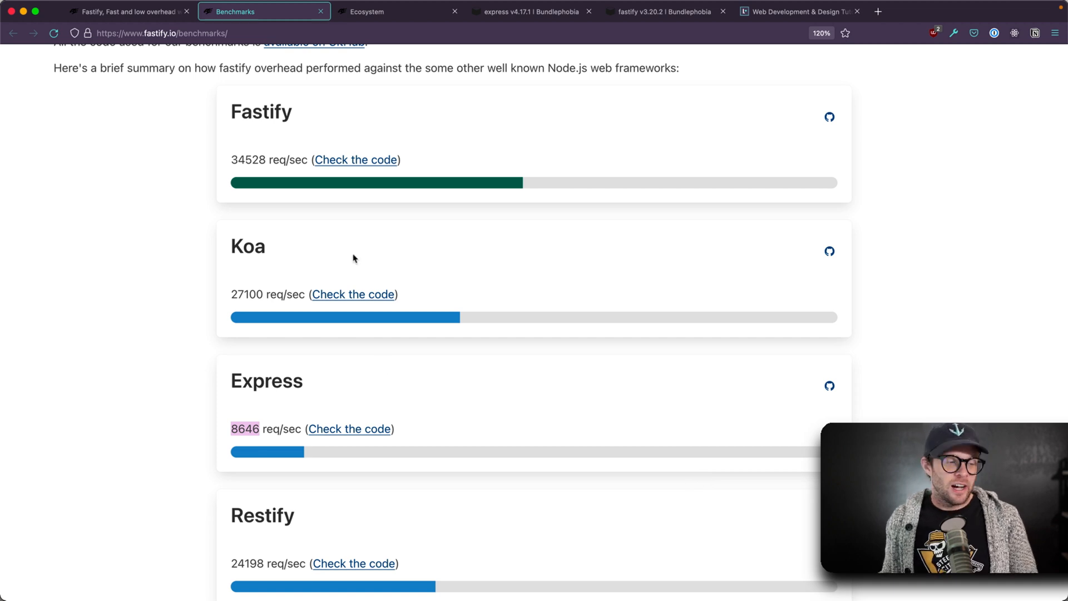
scroll(down, 3)
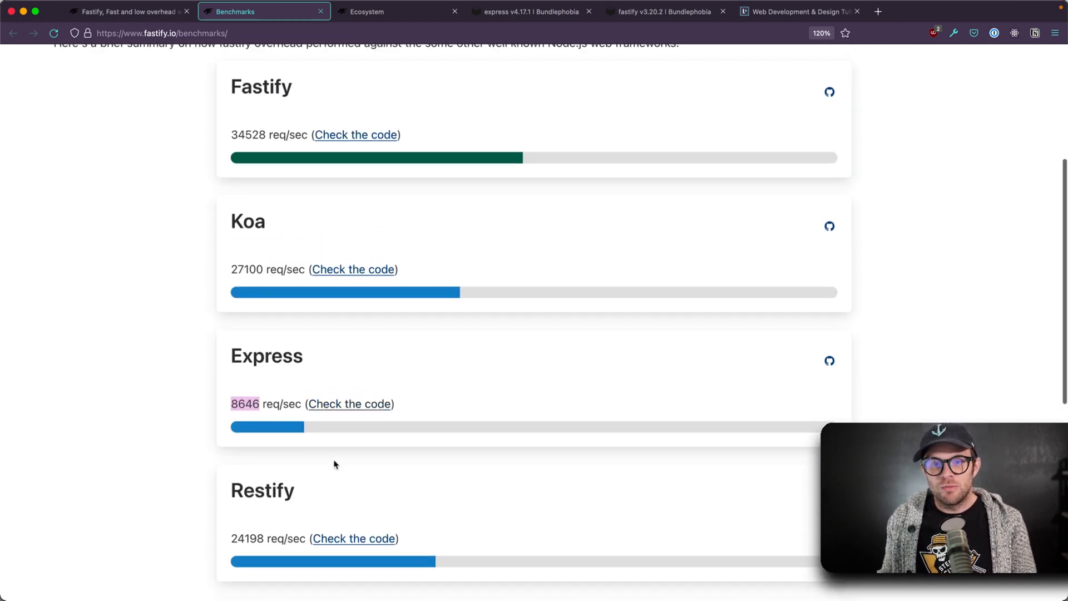
mouse_move(230, 112)
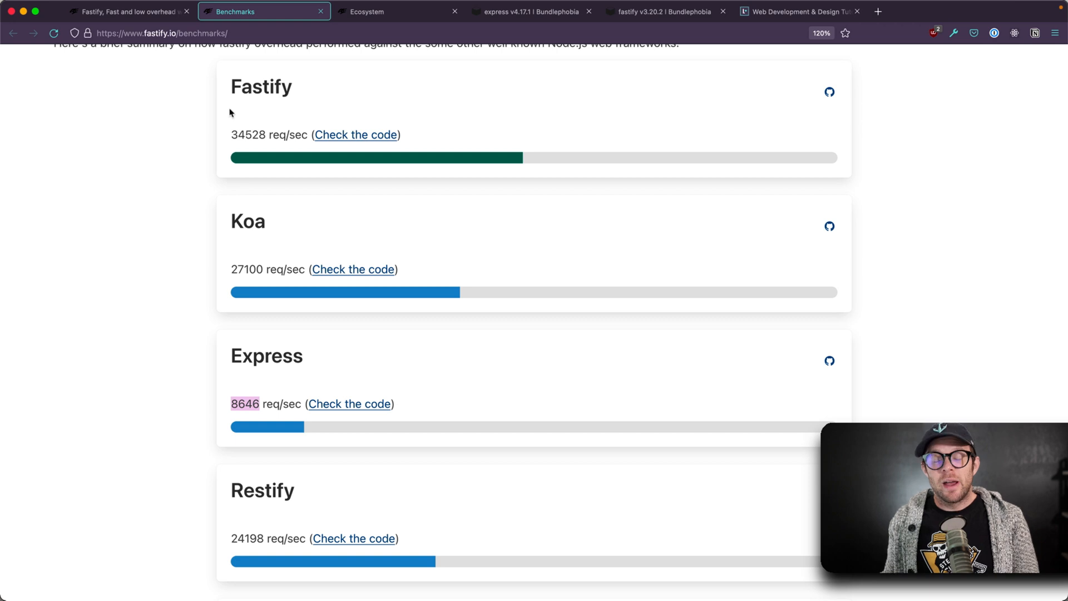
scroll(down, 3)
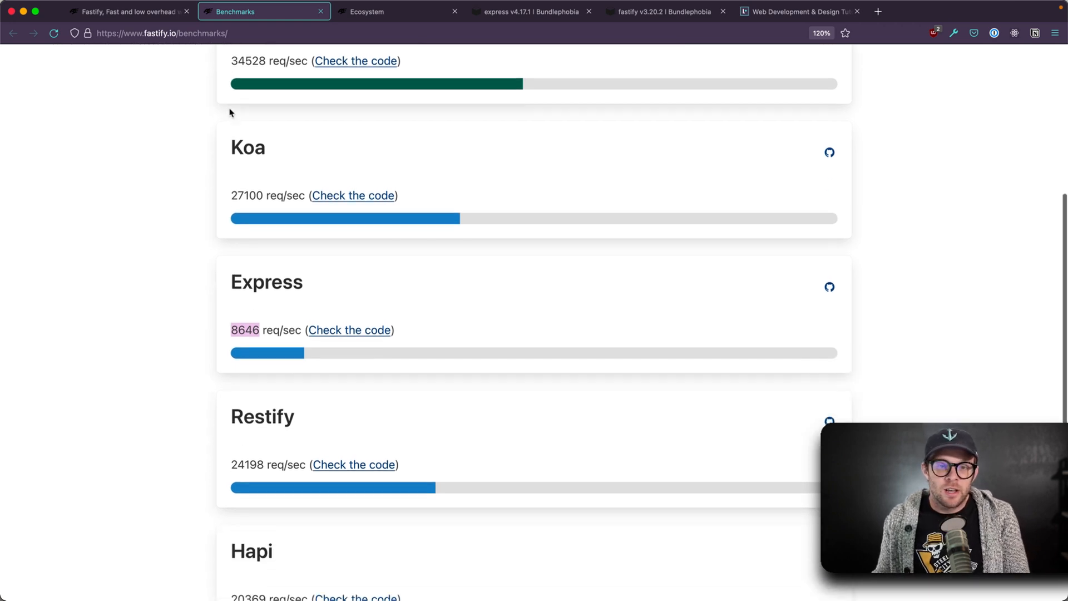
scroll(down, 3)
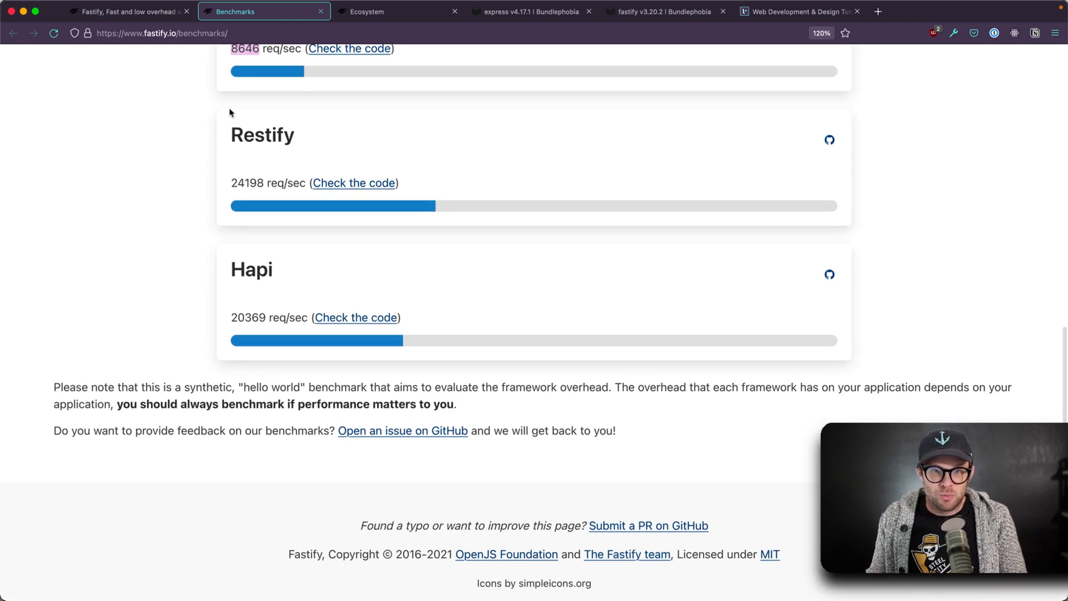
scroll(up, 3)
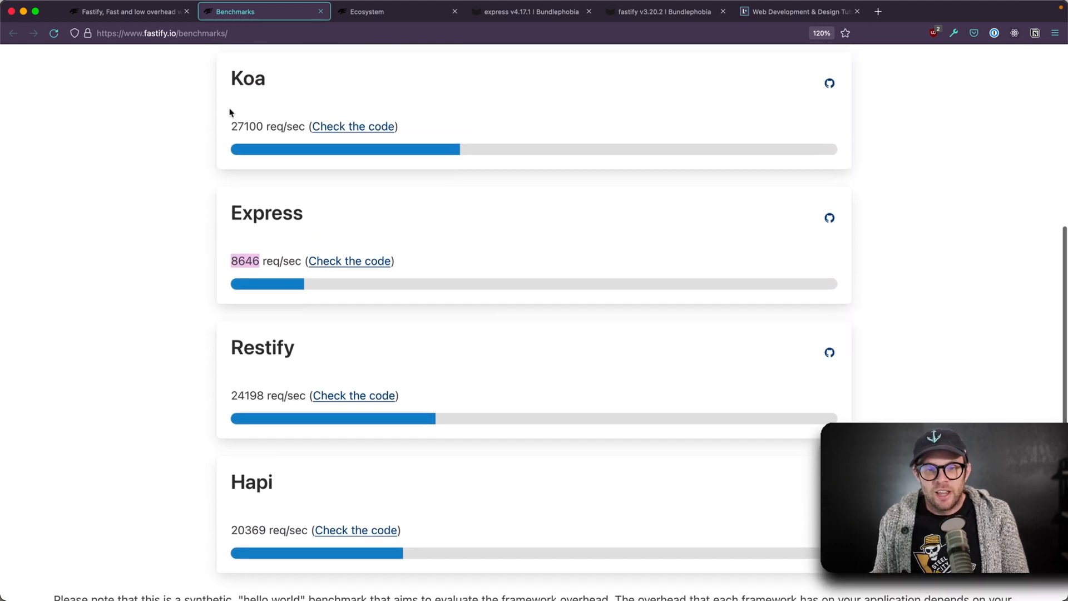
scroll(up, 3)
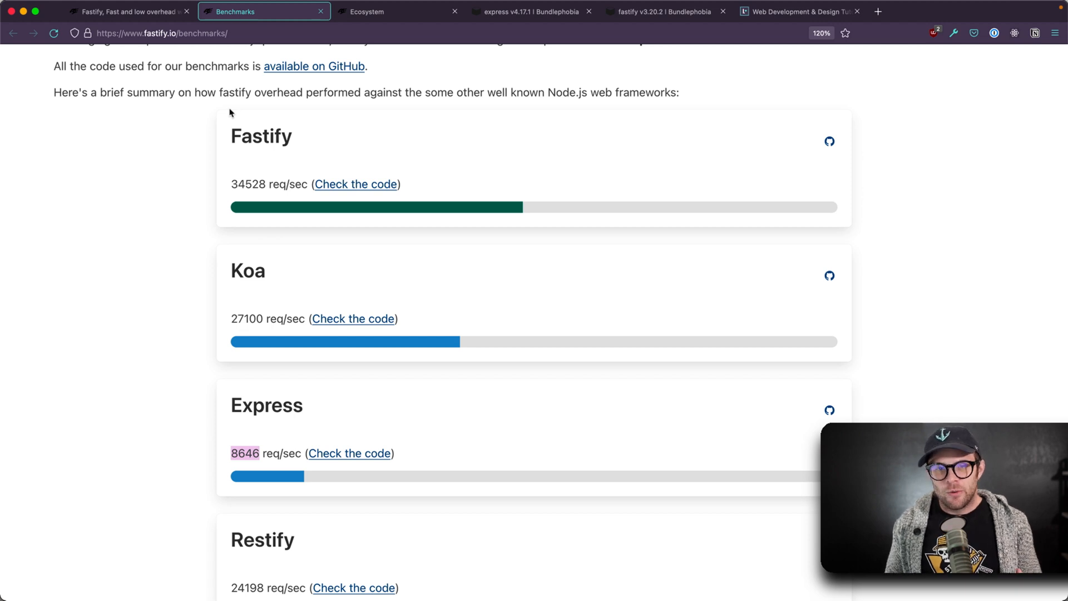
scroll(down, 3)
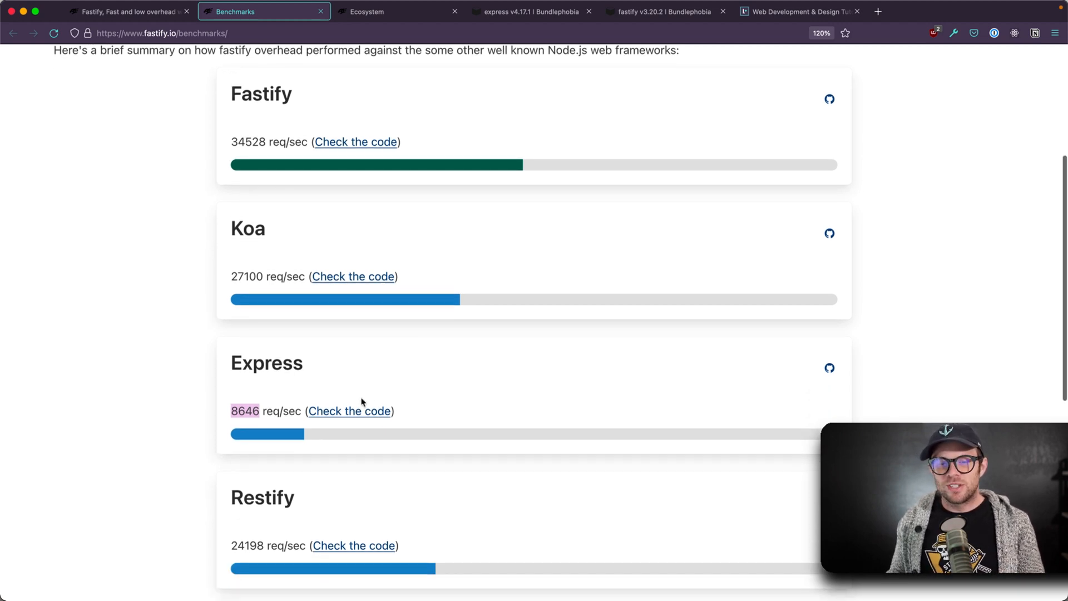
scroll(up, 3)
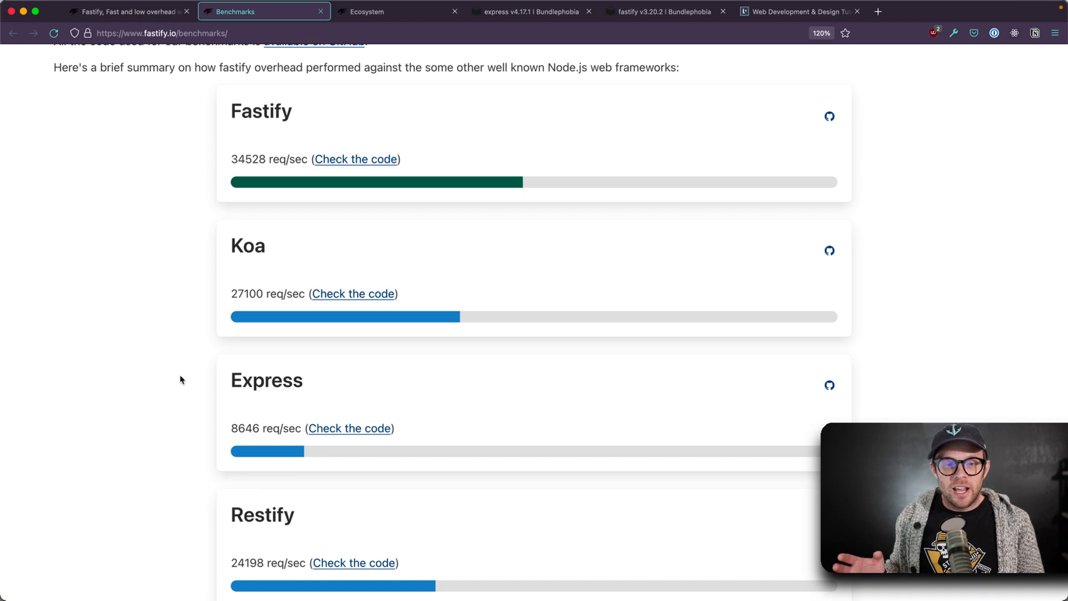
double_click(245, 428)
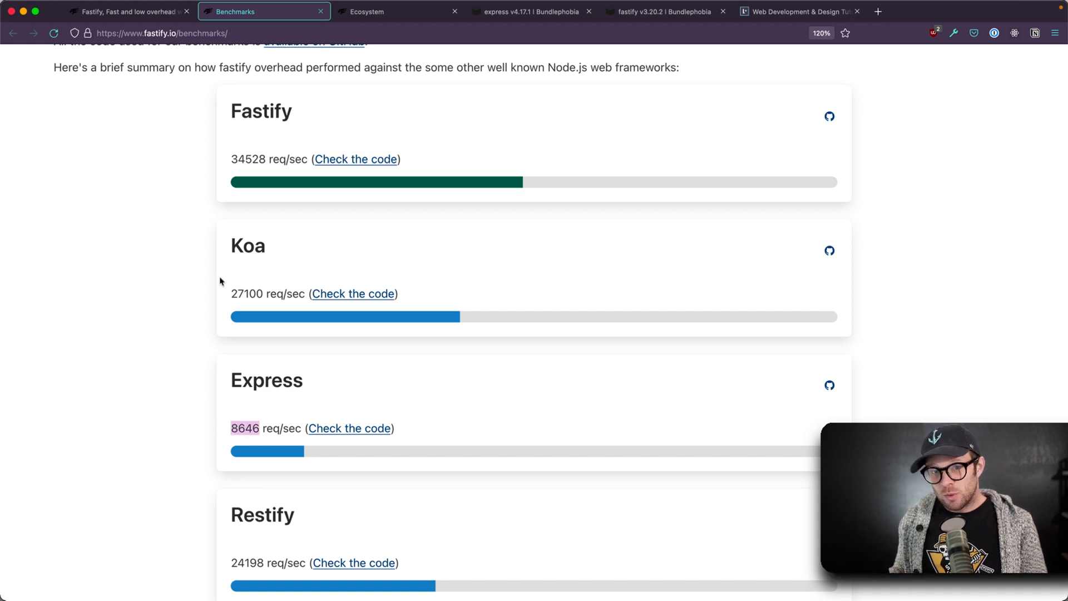
mouse_move(55, 339)
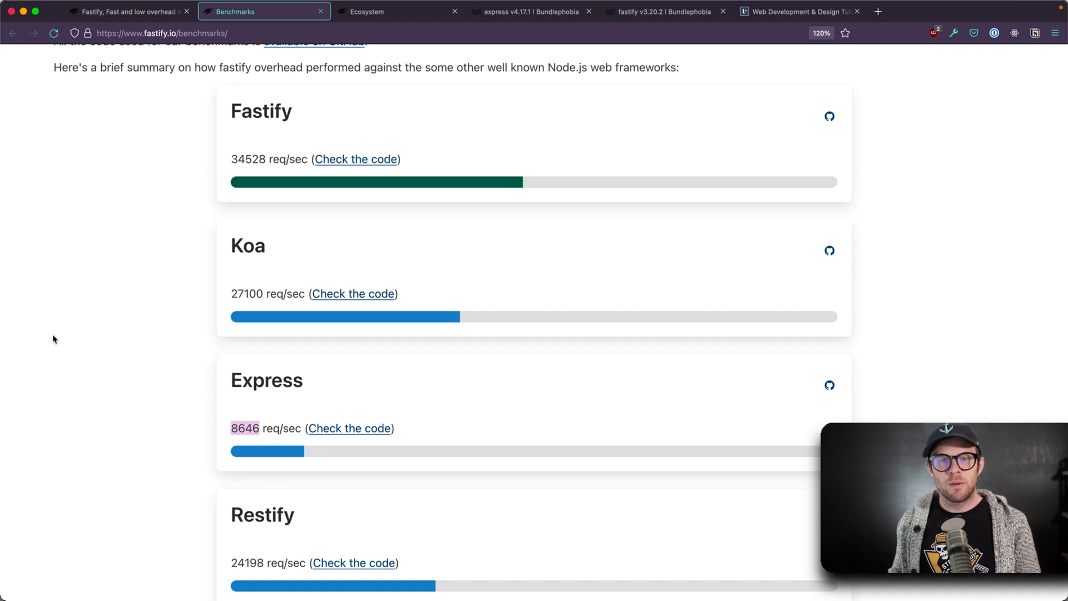
mouse_move(230, 404)
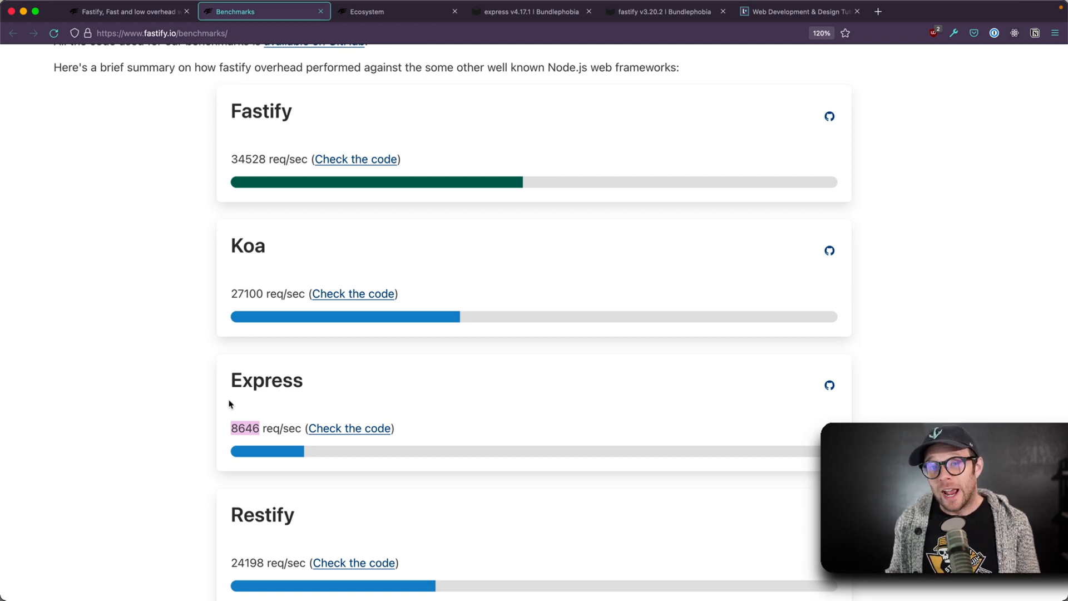
mouse_move(231, 367)
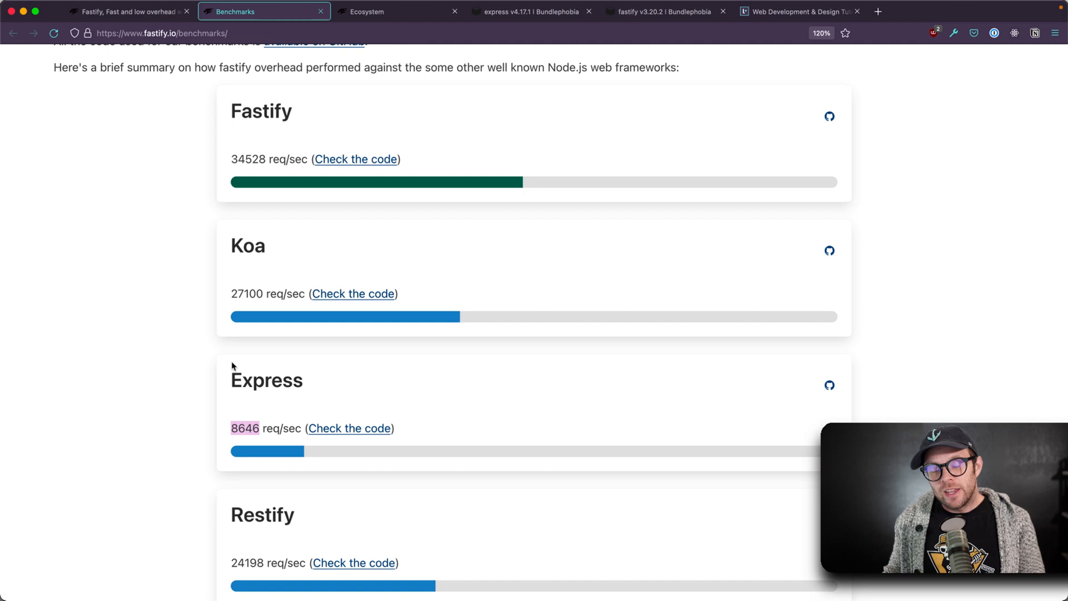
mouse_move(160, 321)
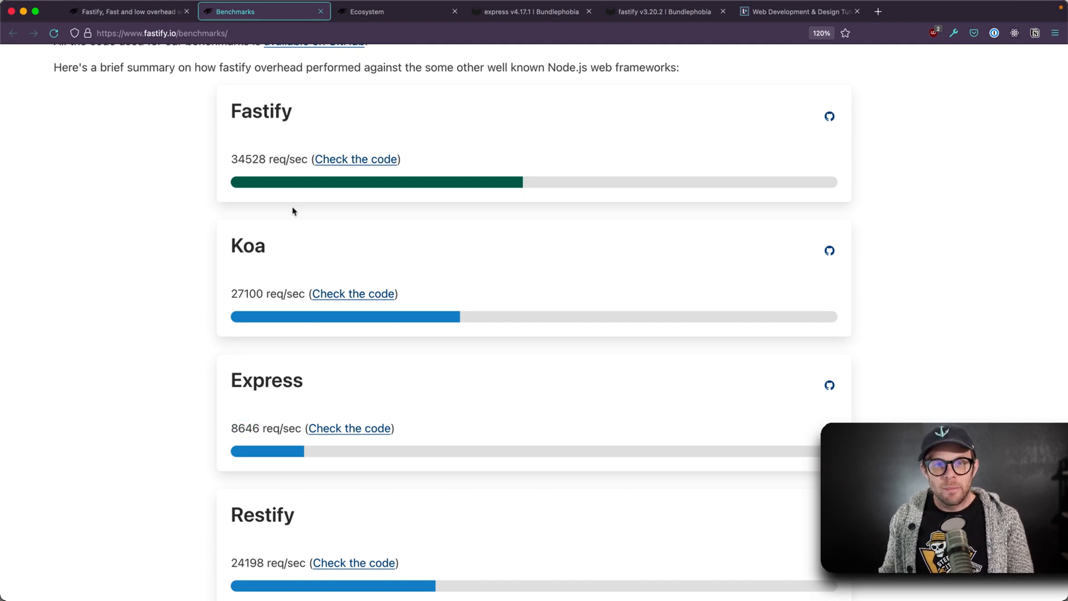
mouse_move(380, 34)
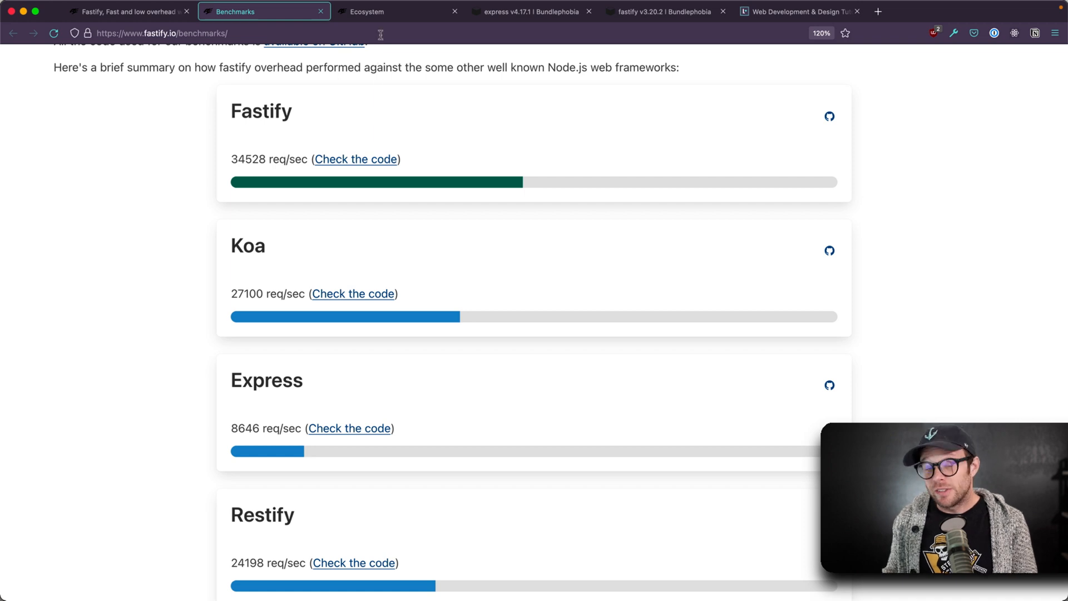
Switch to the Fastify Ecosystem page and scroll through Core Plugins to Community Plugins
click(367, 12)
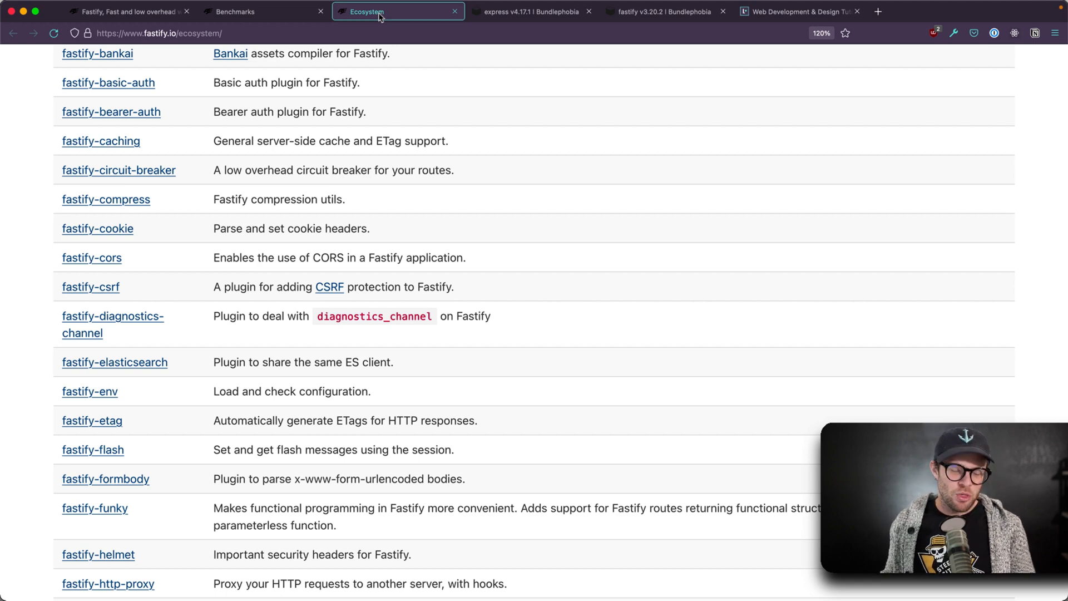
scroll(up, 3)
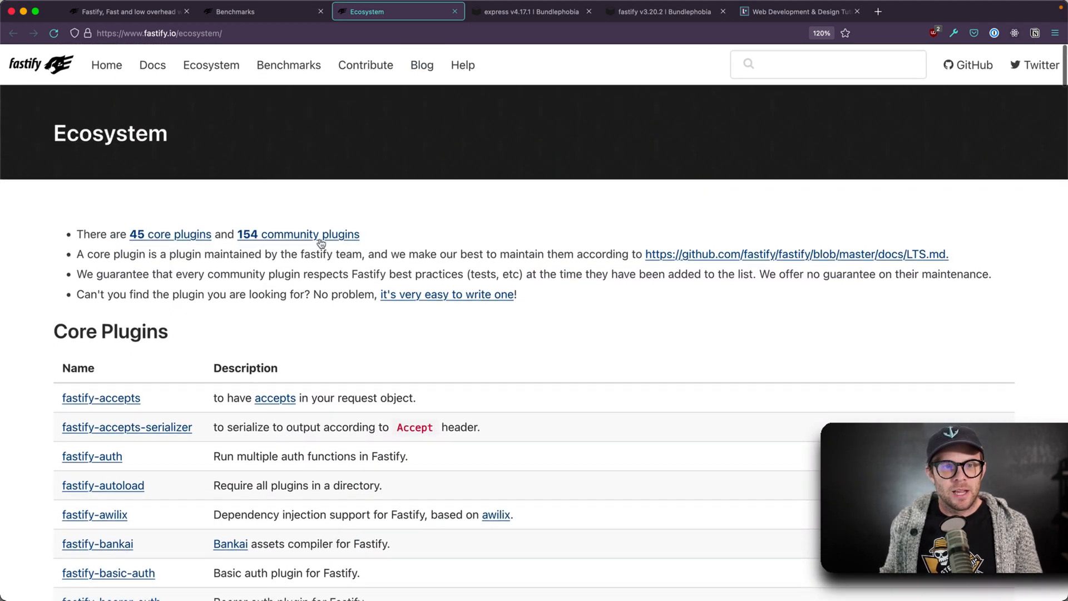
mouse_move(298, 234)
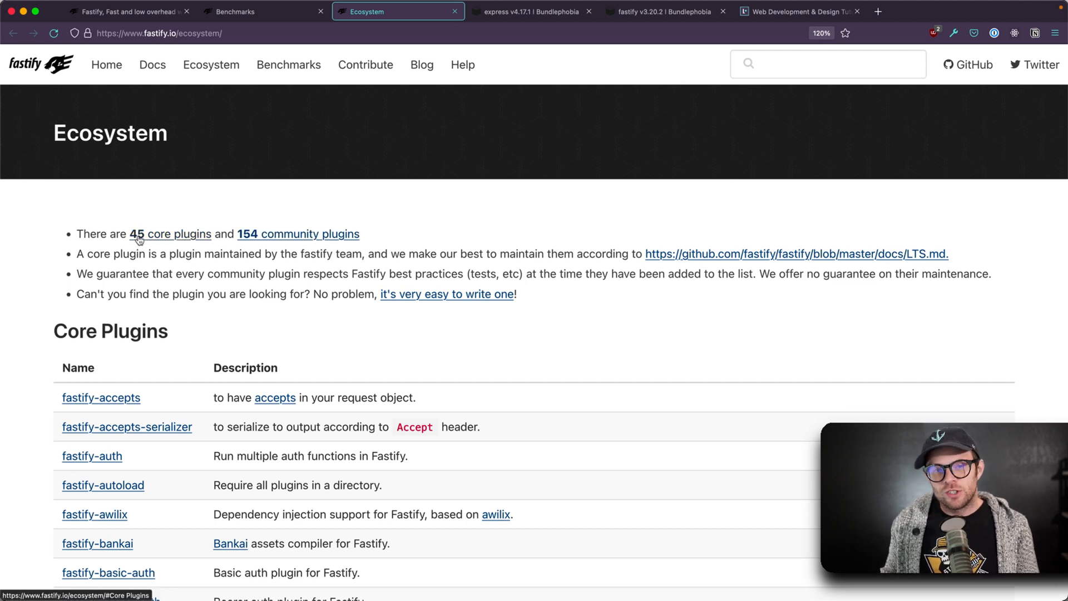
mouse_move(258, 233)
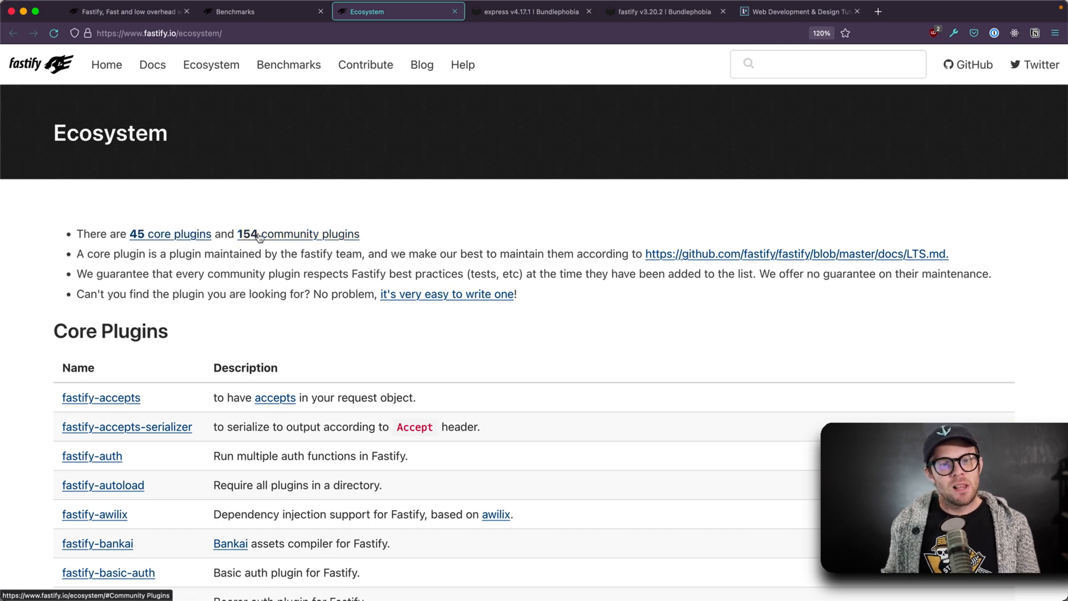
mouse_move(310, 294)
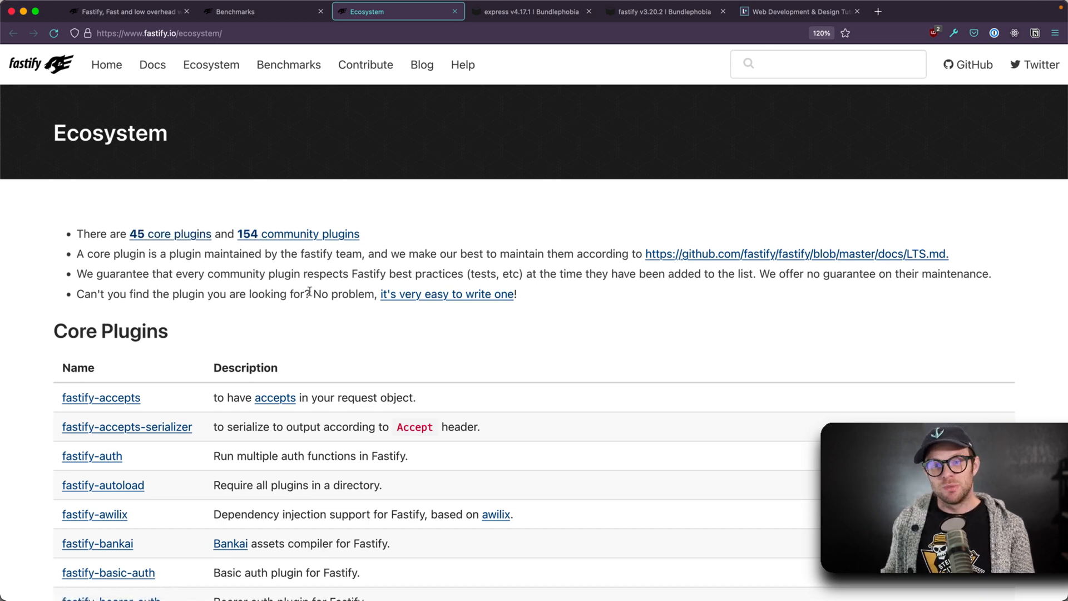
scroll(down, 3)
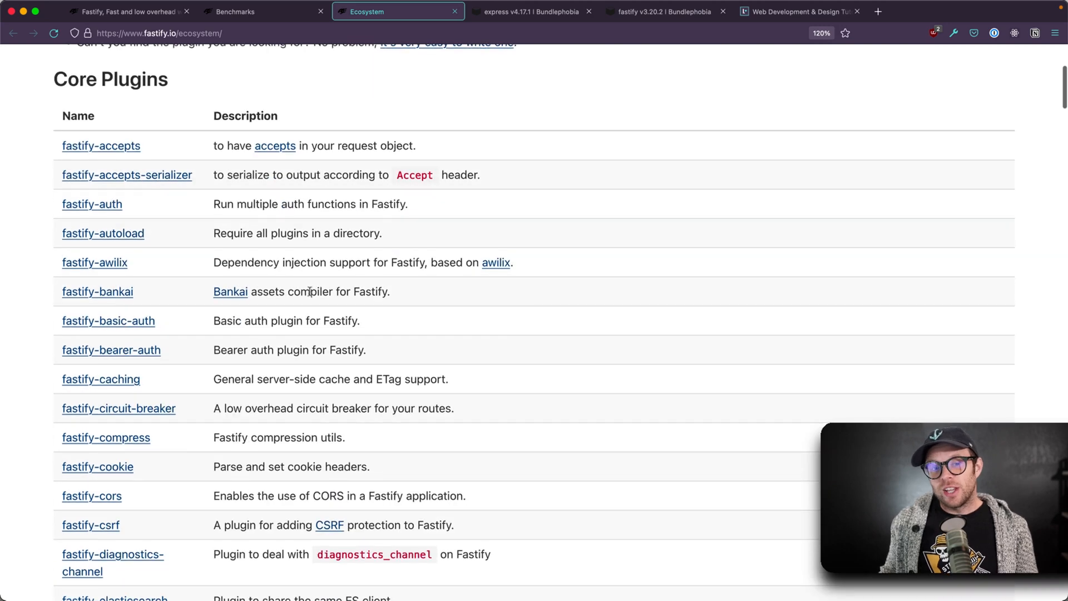
scroll(down, 3)
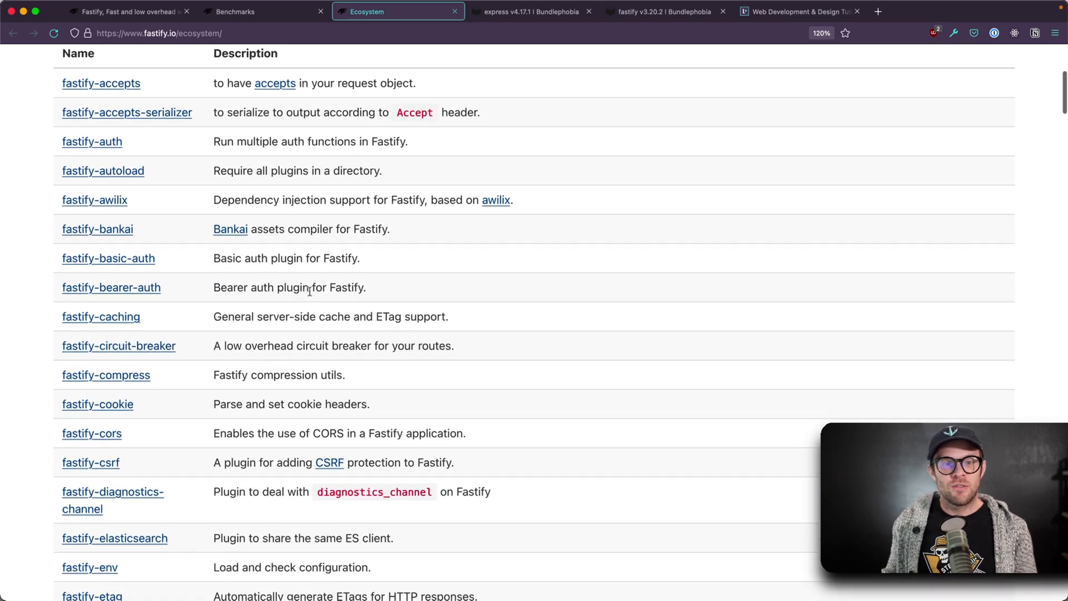
scroll(down, 3)
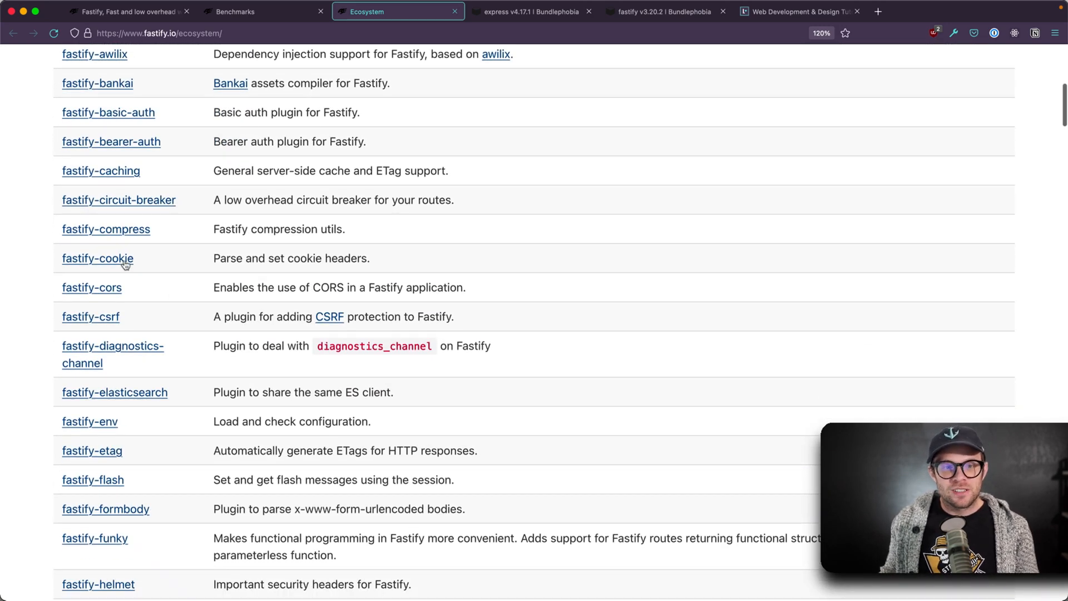
mouse_move(92, 287)
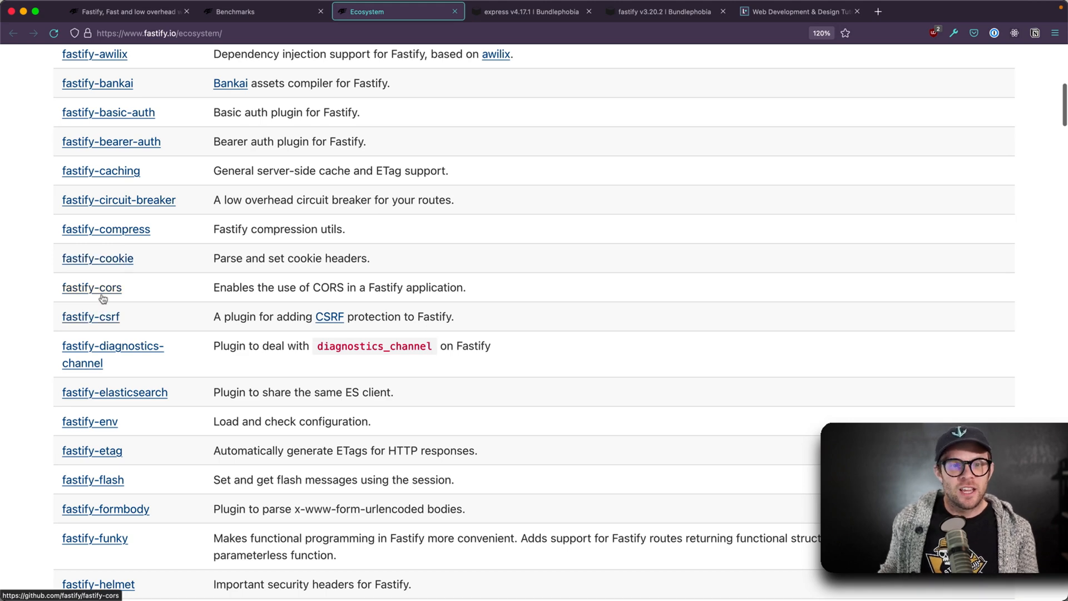
scroll(down, 3)
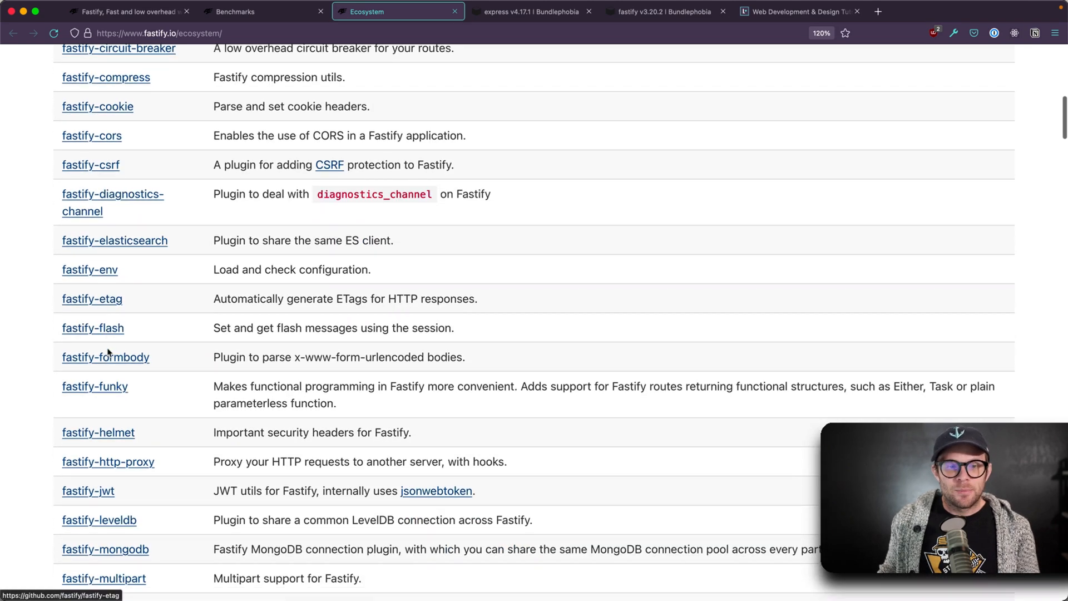
scroll(down, 3)
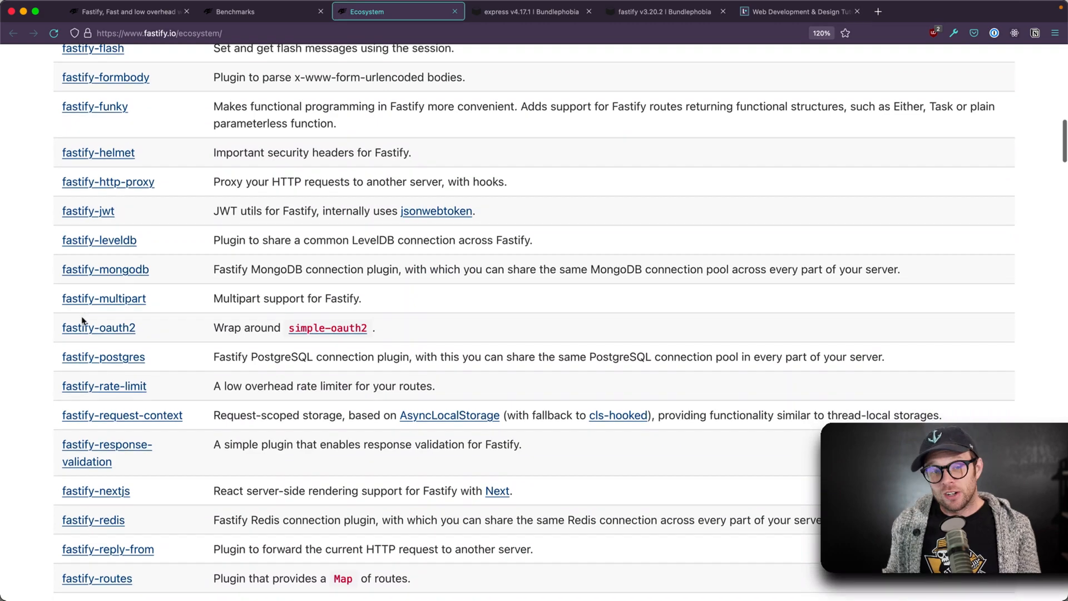
scroll(down, 3)
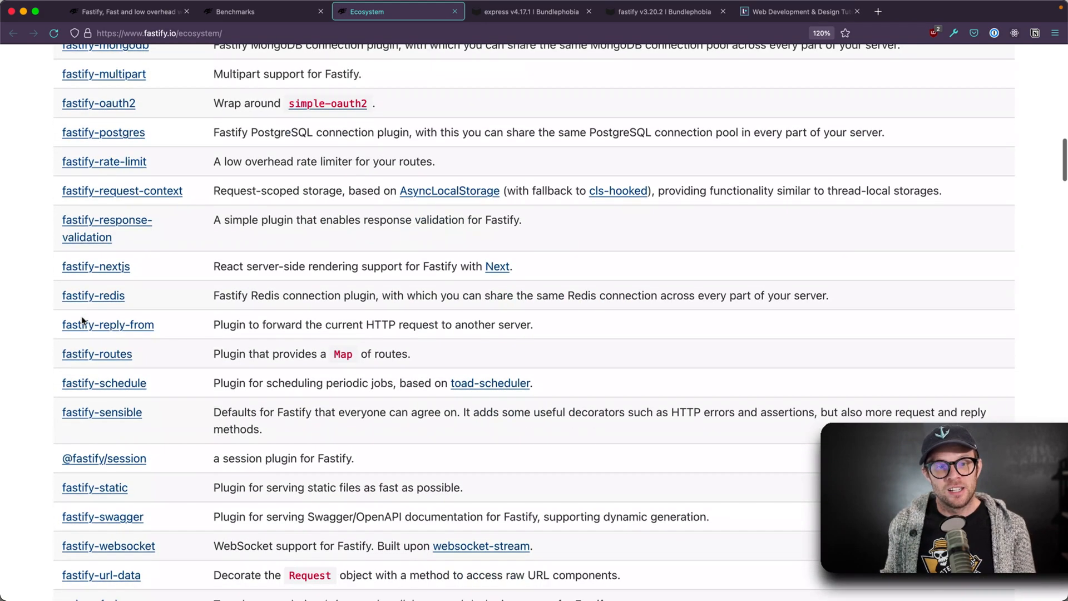
scroll(down, 3)
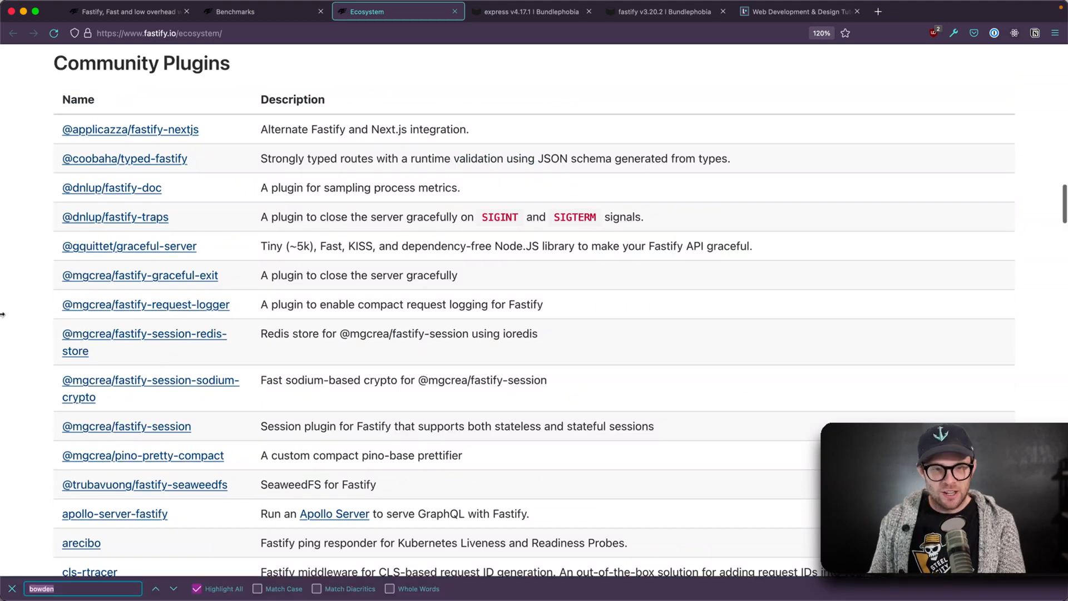
Search the page for 'mercu' and open the mercurius plugin's website
text(m)
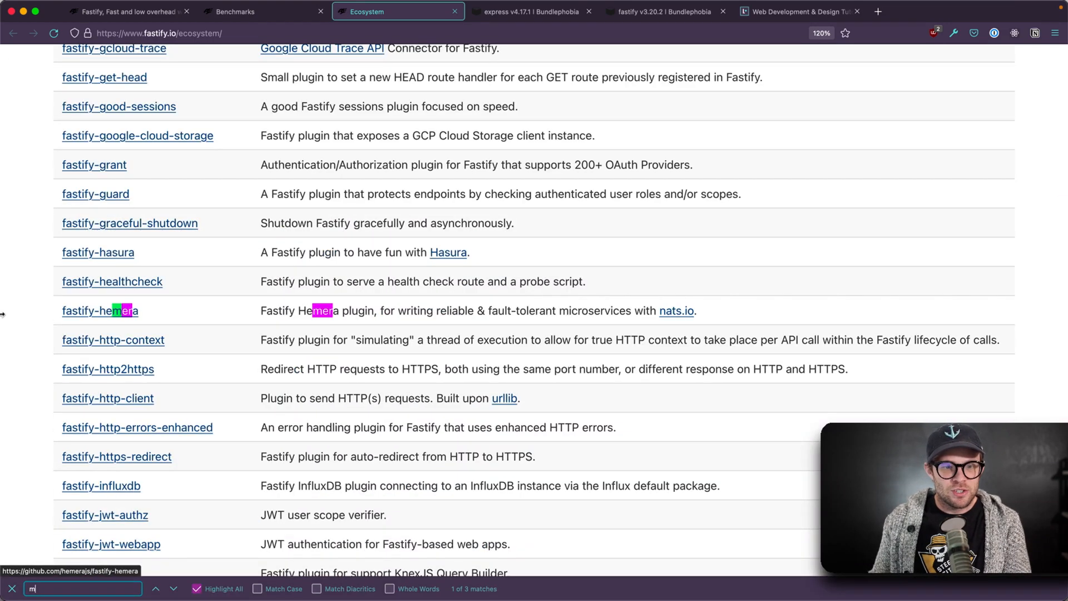
text(ercu)
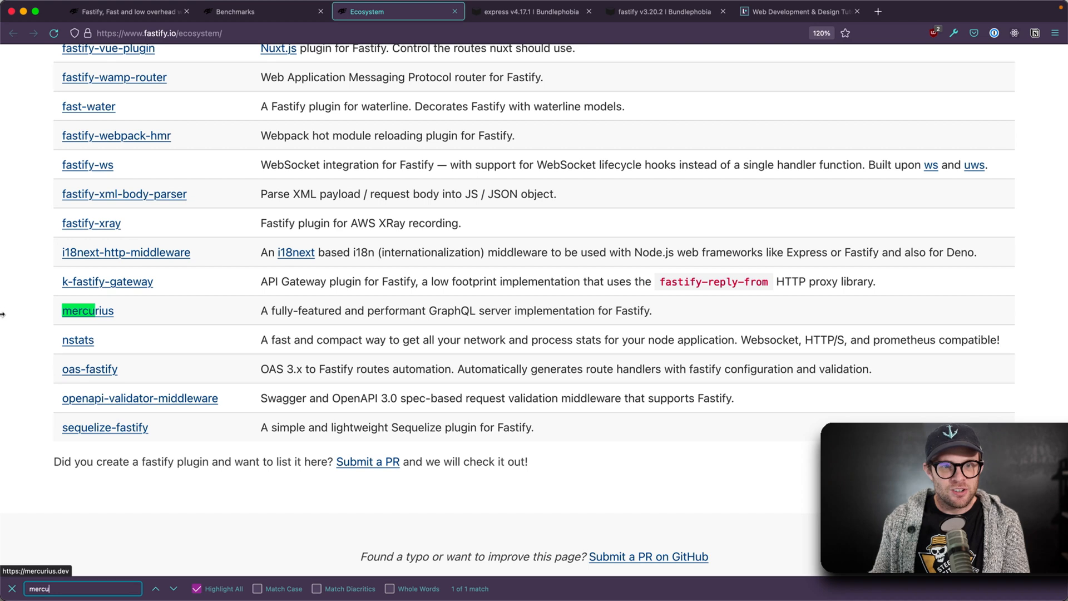
mouse_move(70, 325)
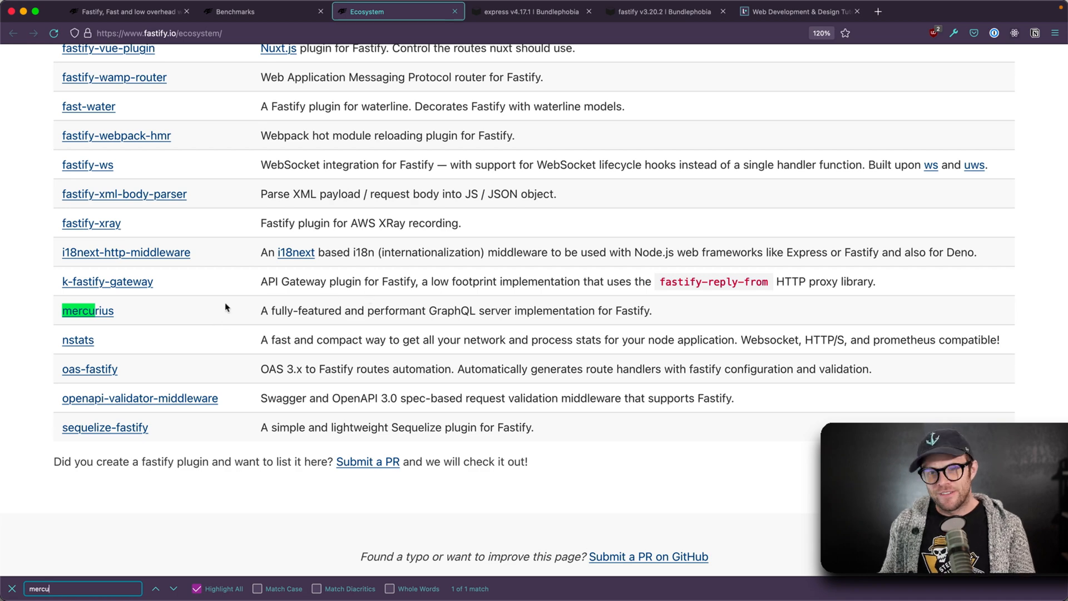
click(87, 310)
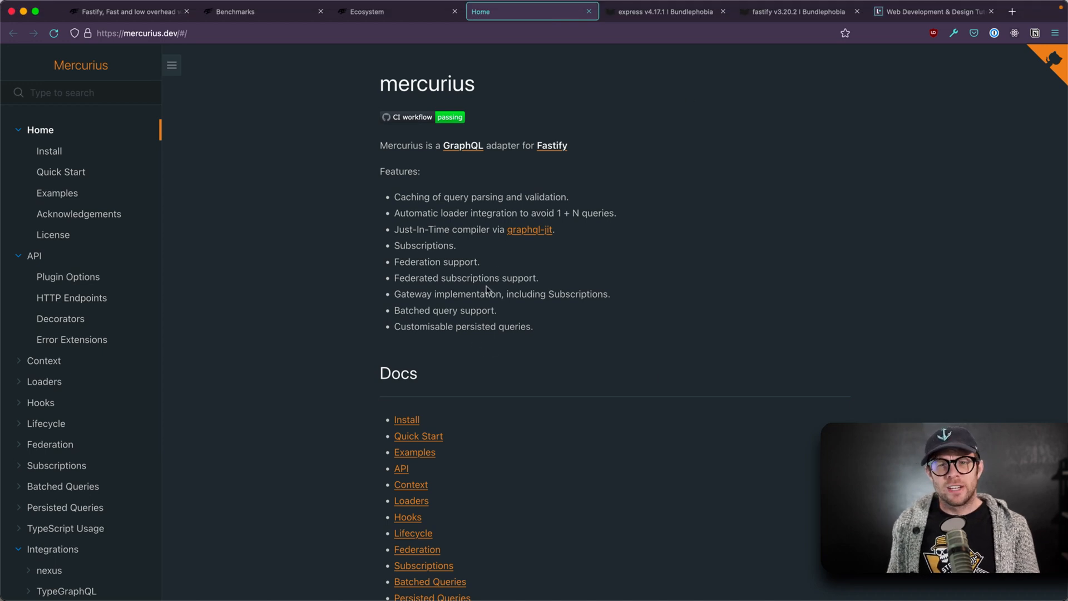
mouse_move(314, 273)
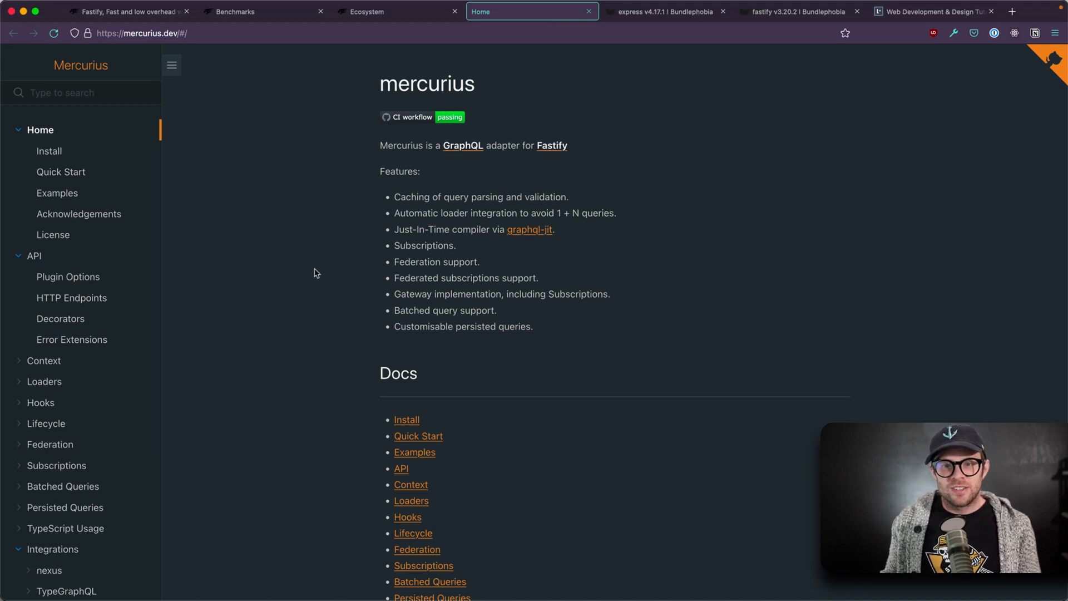
mouse_move(664, 12)
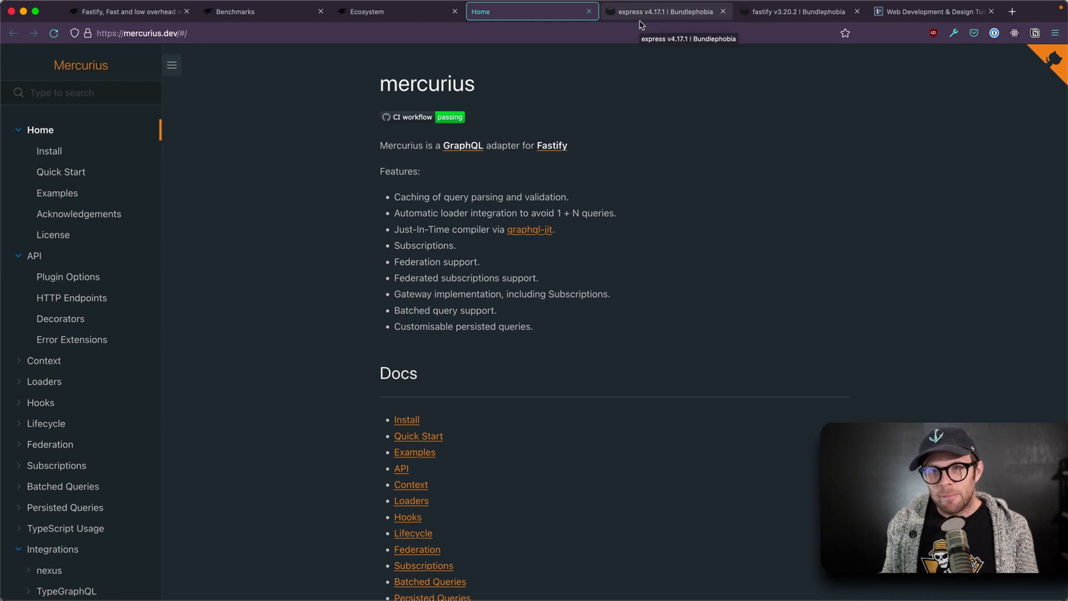
click(657, 12)
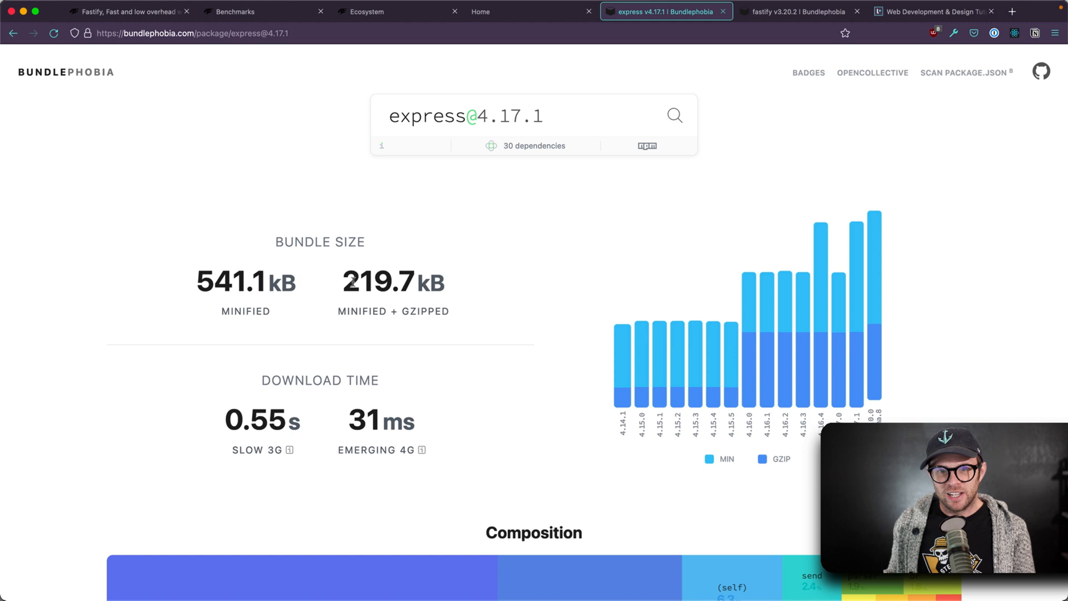
double_click(382, 281)
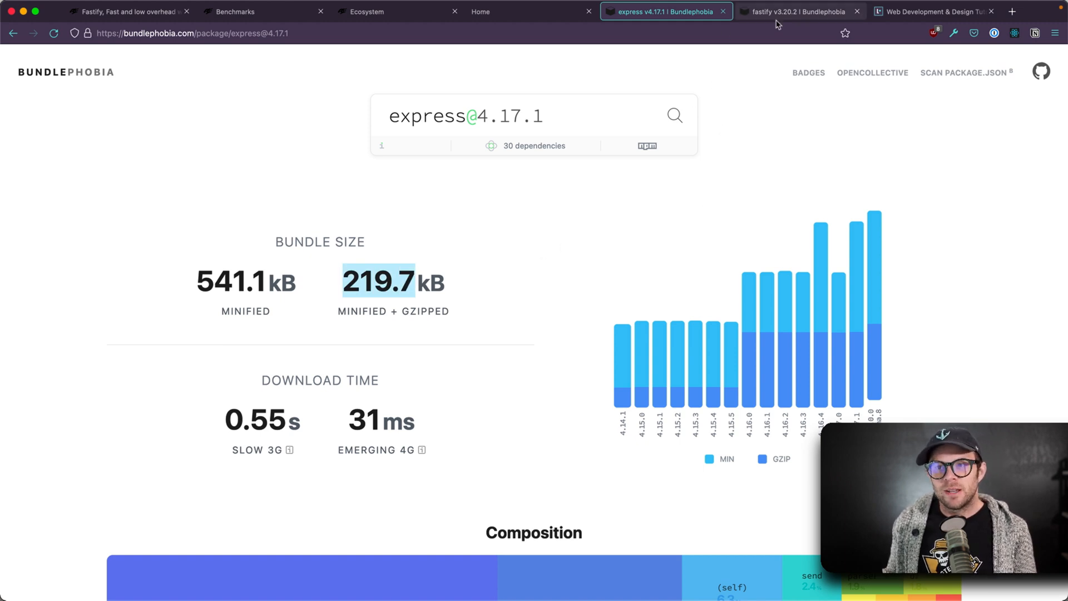
click(798, 12)
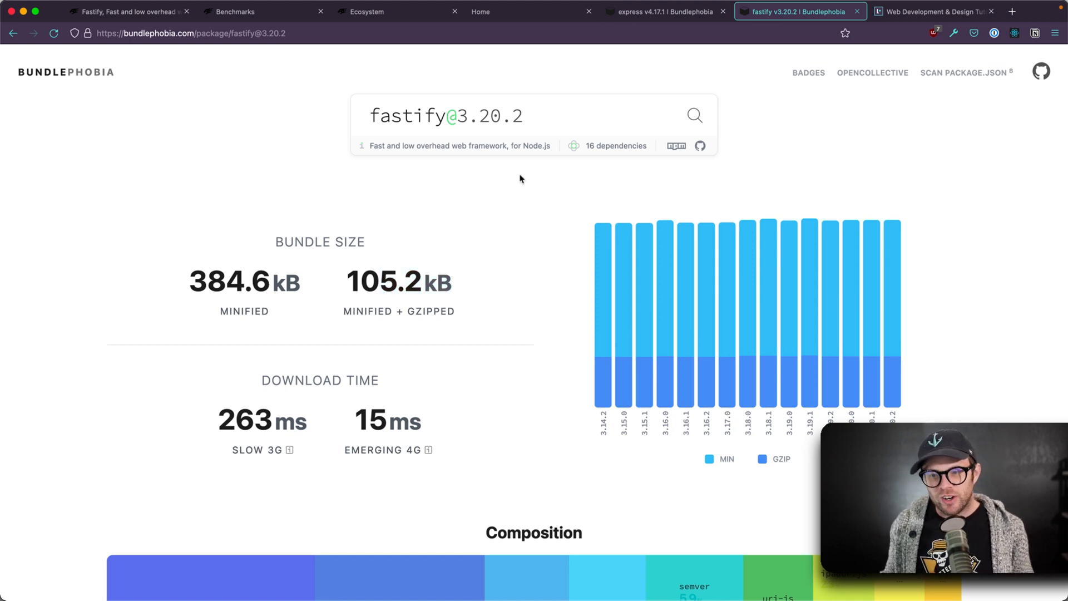
mouse_move(506, 314)
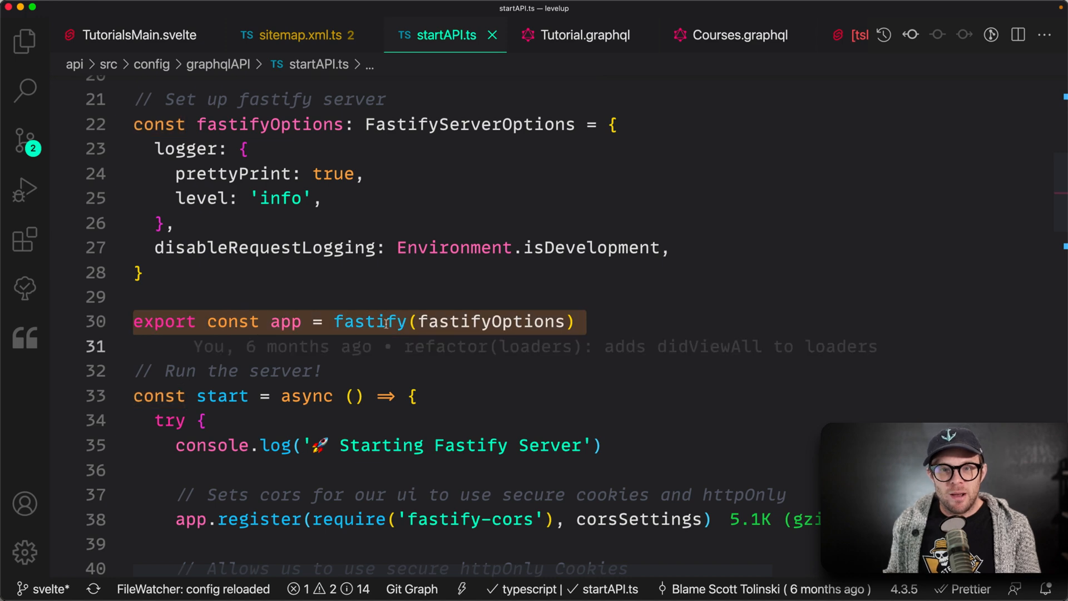
Scroll through startAPI.ts from the fastify app setup and register calls to app.listen
scroll(down, 3)
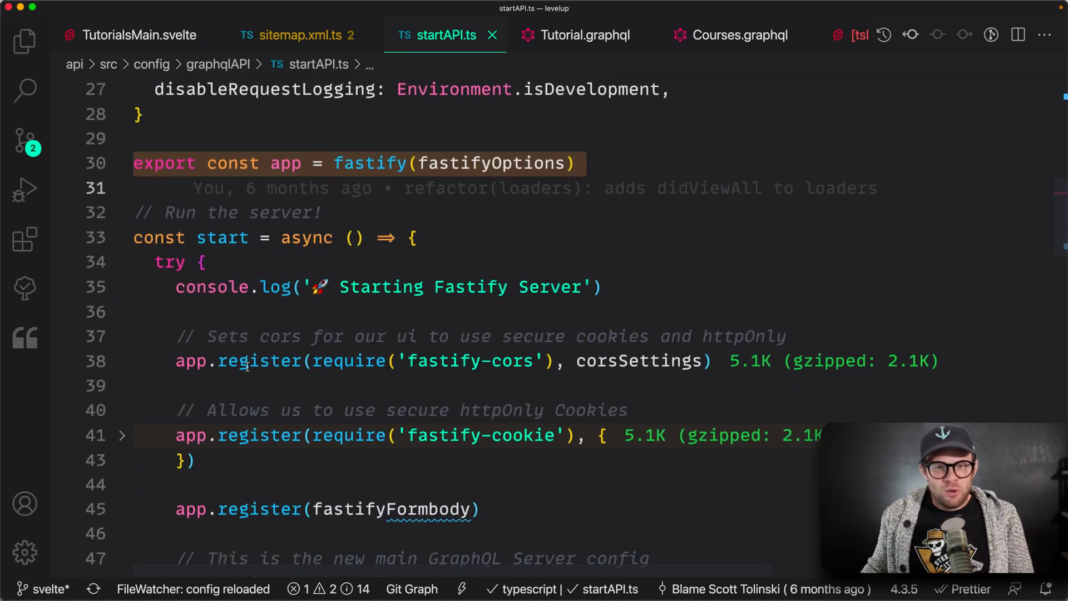
click(251, 410)
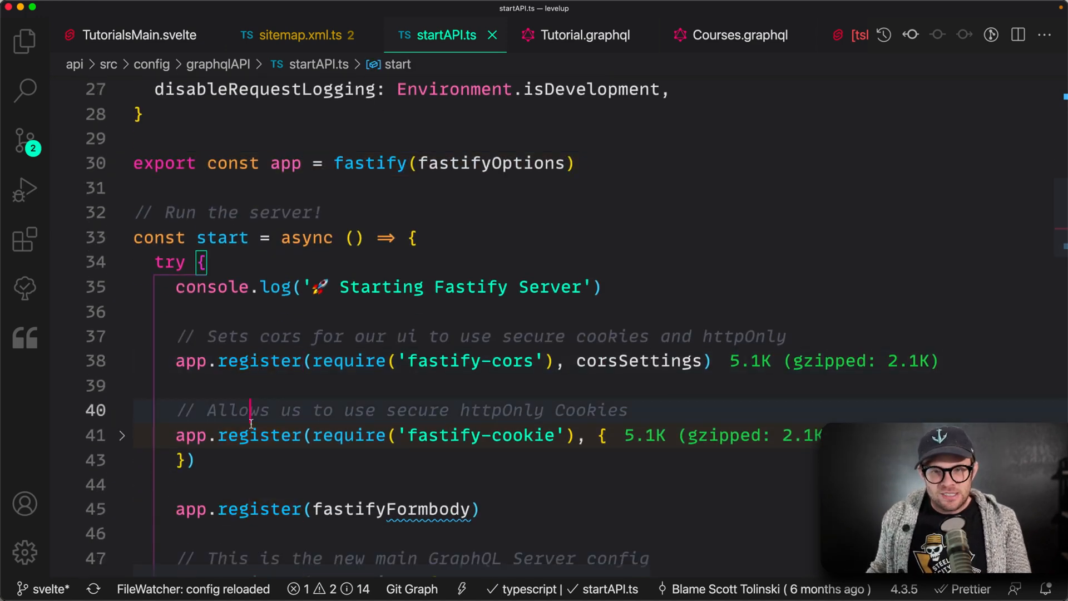
scroll(down, 3)
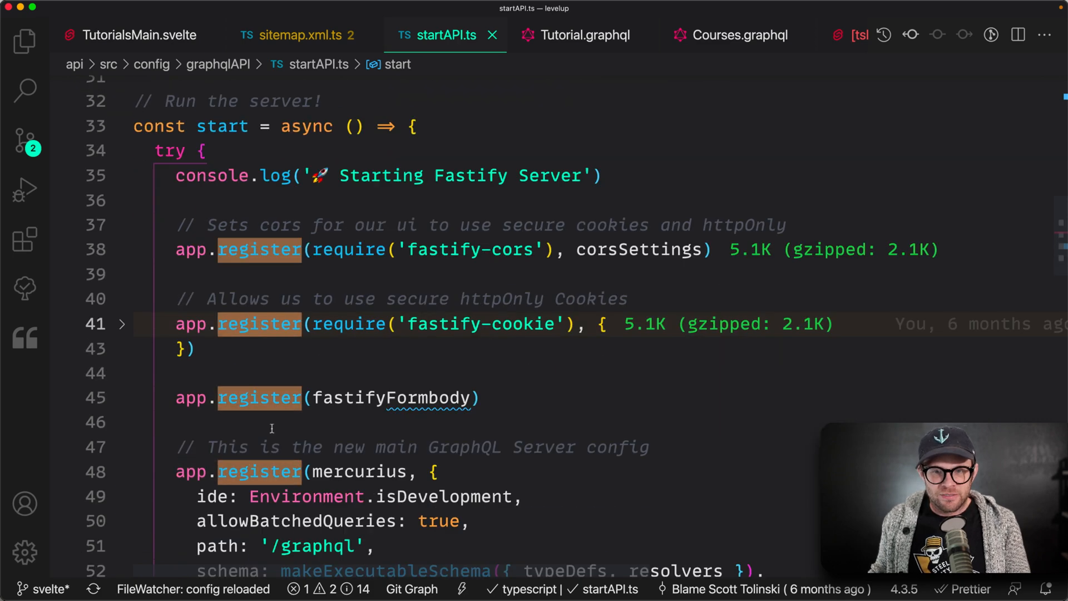
scroll(down, 3)
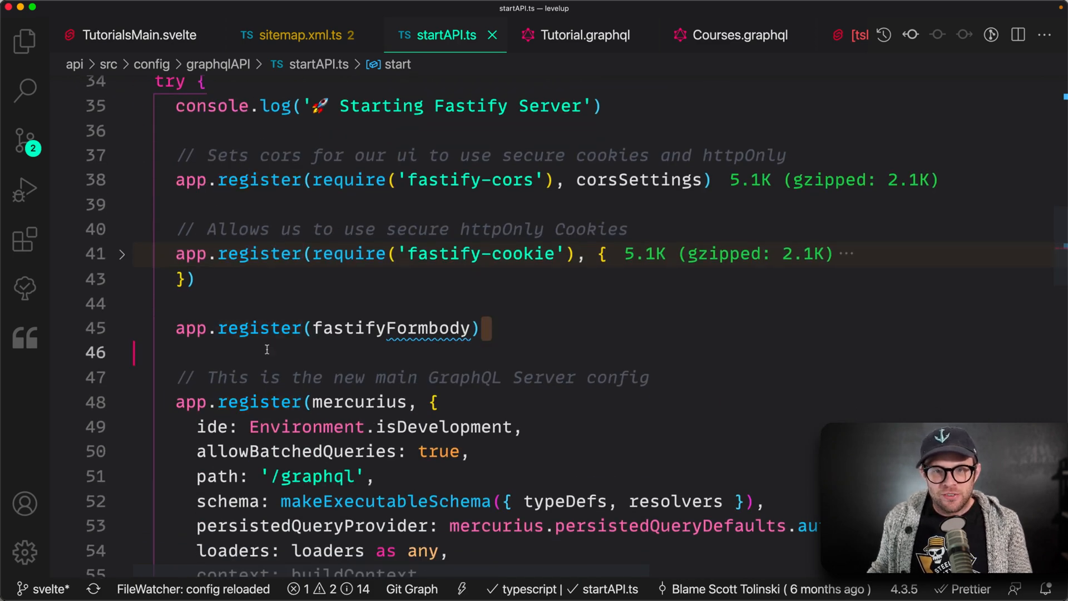
scroll(down, 3)
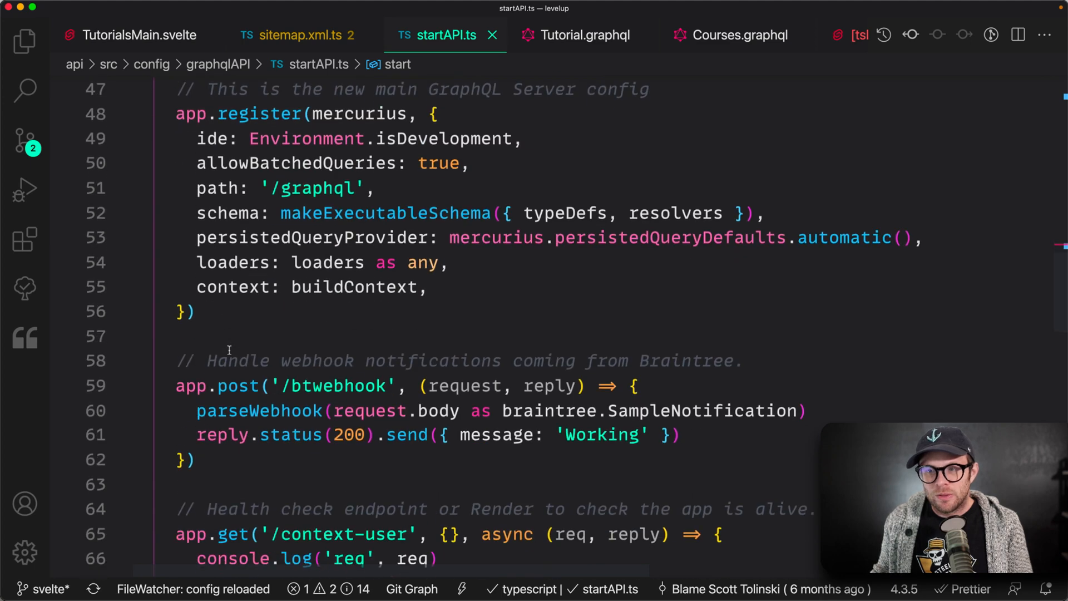
scroll(down, 3)
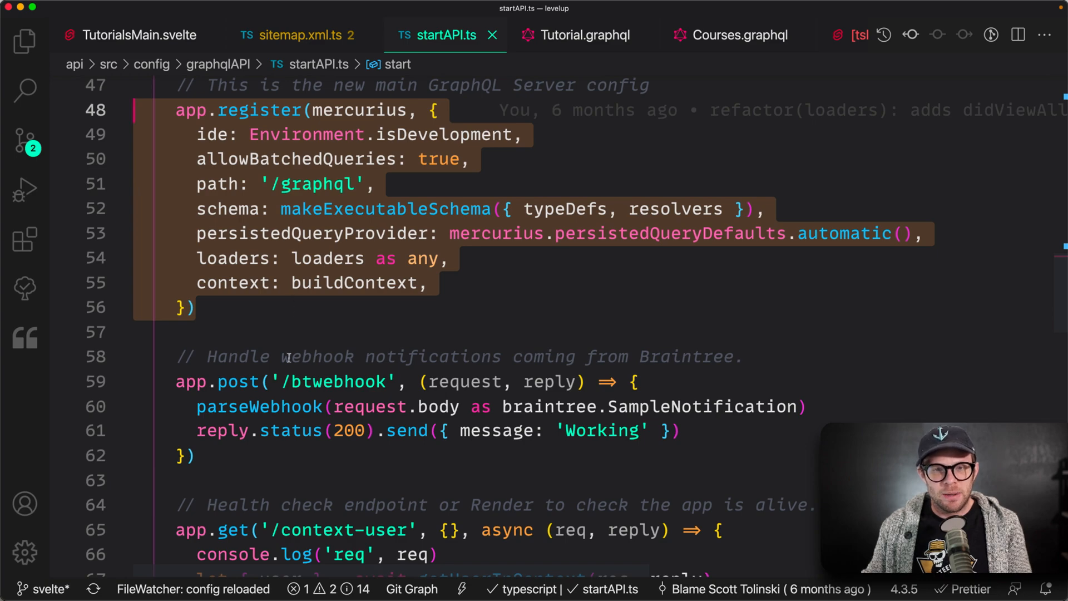
scroll(down, 3)
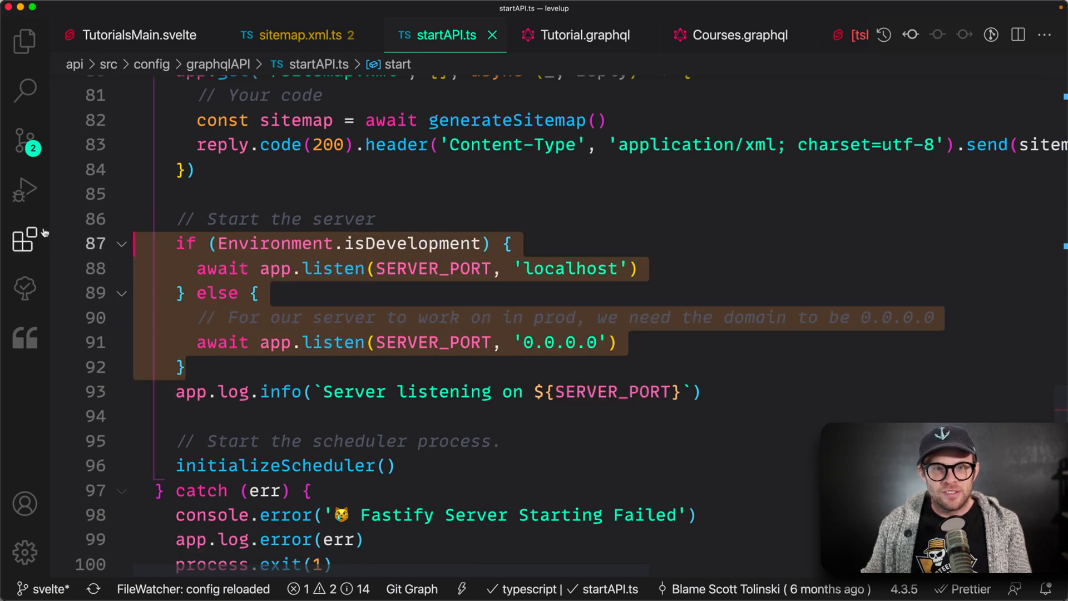
mouse_move(235, 391)
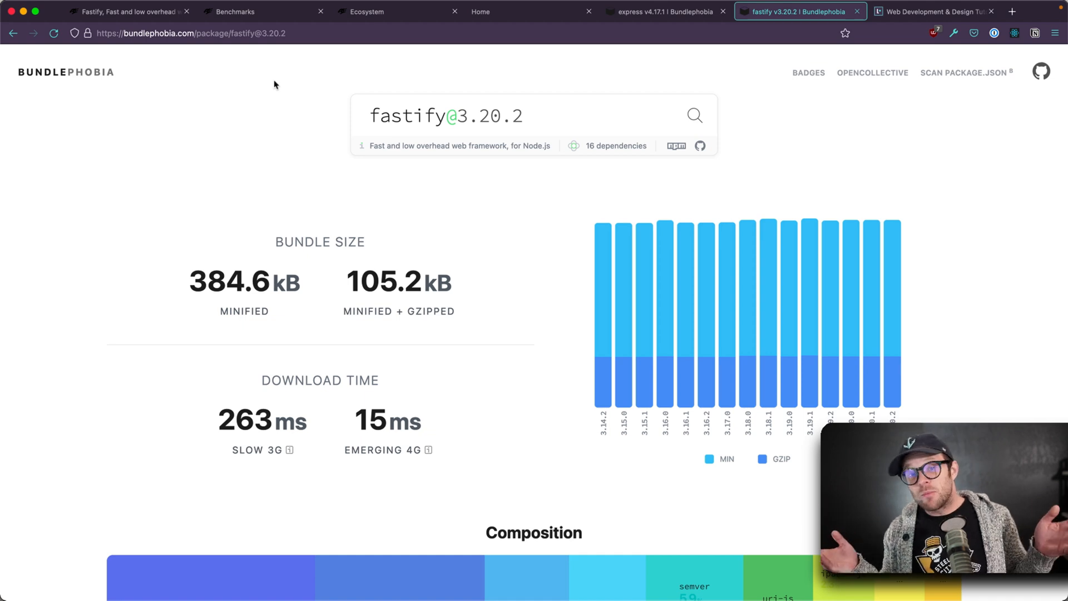
mouse_move(245, 49)
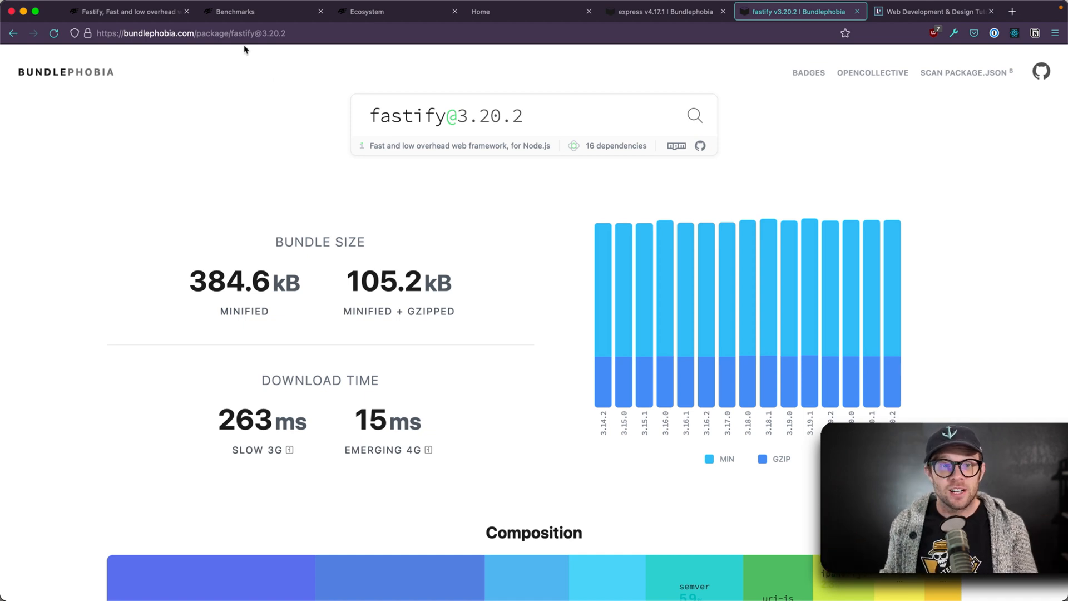
Return to fastify.io, scroll to Quick start and clear its highlight, then switch to Level Up Tutorials
click(126, 11)
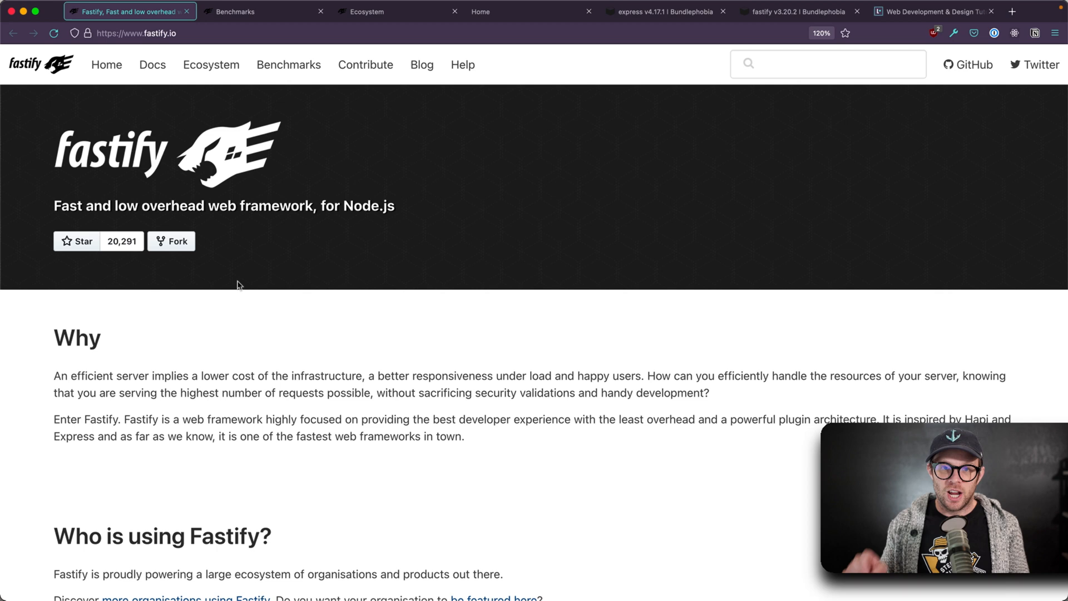
mouse_move(662, 241)
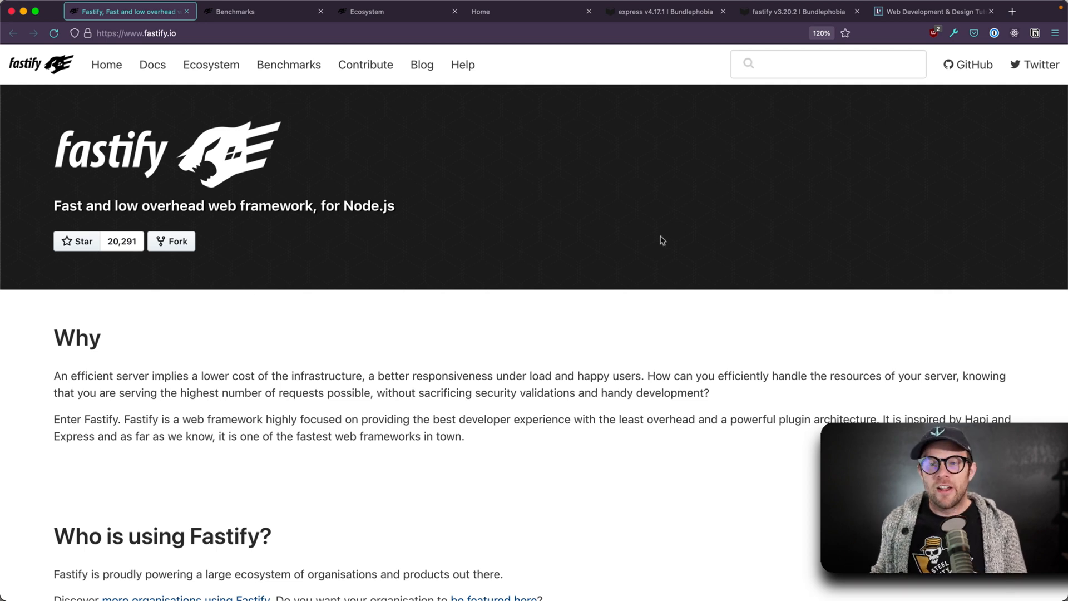
mouse_move(777, 174)
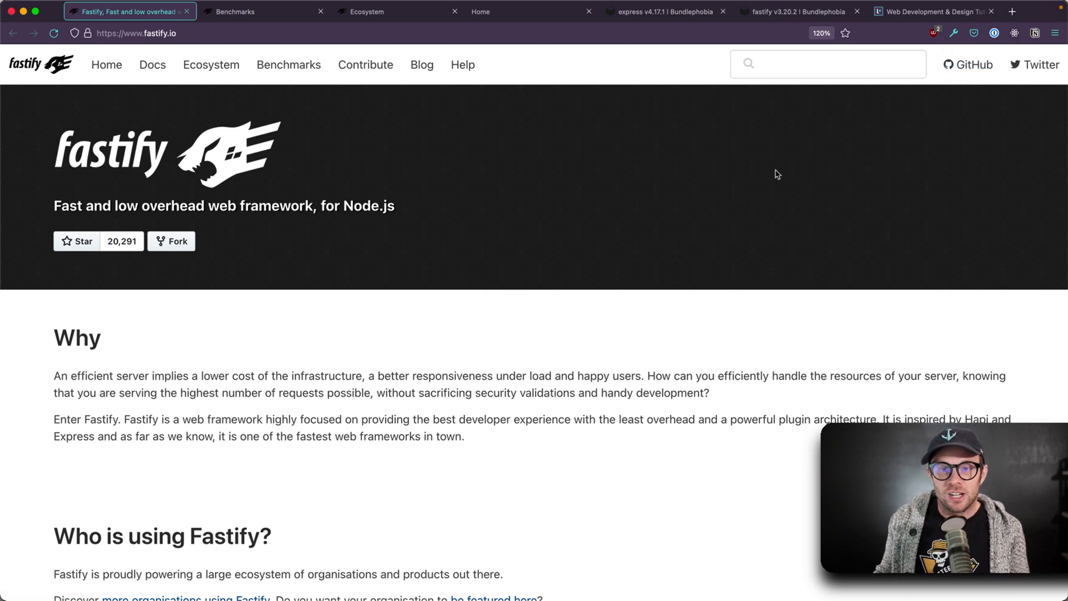
scroll(down, 3)
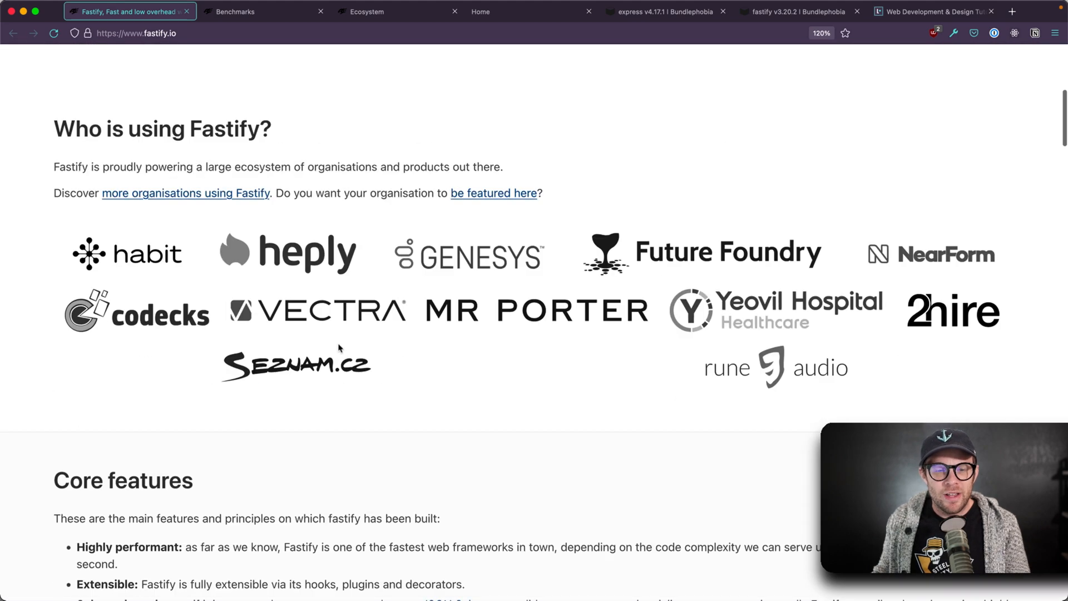
scroll(down, 3)
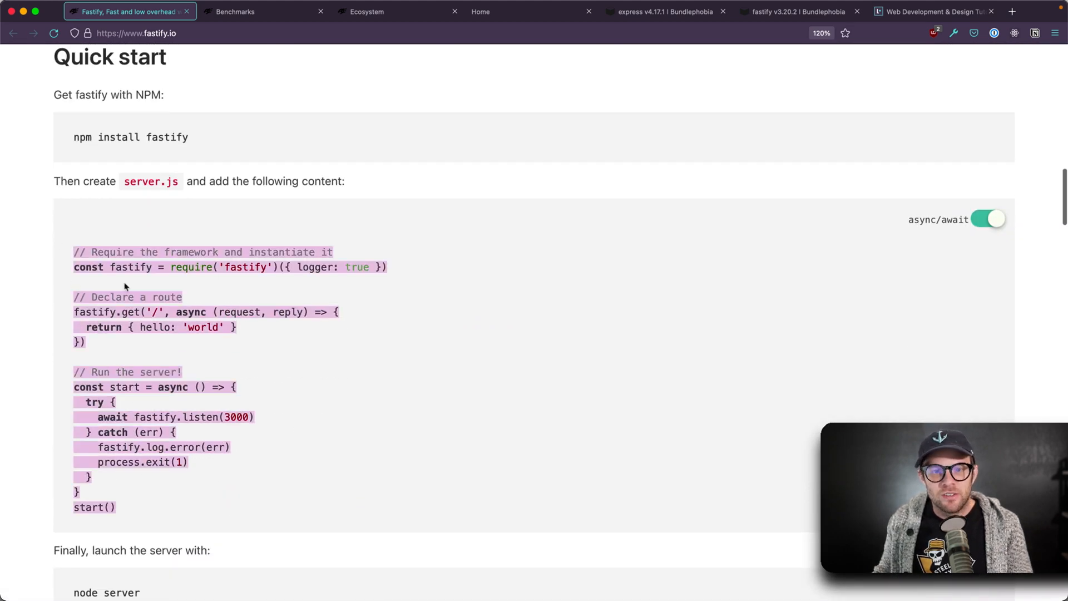
click(513, 400)
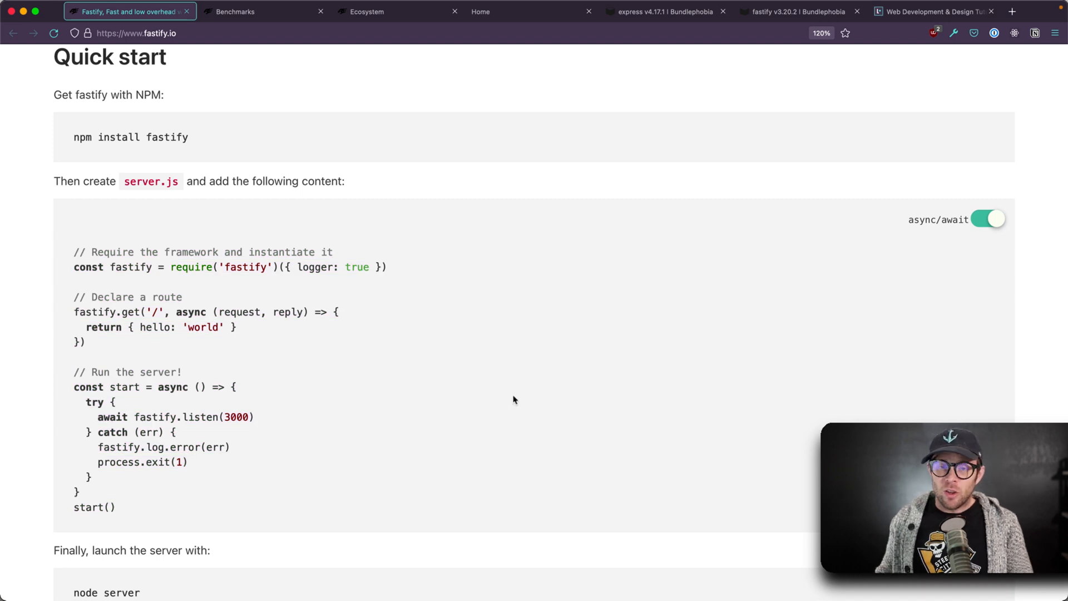
click(934, 12)
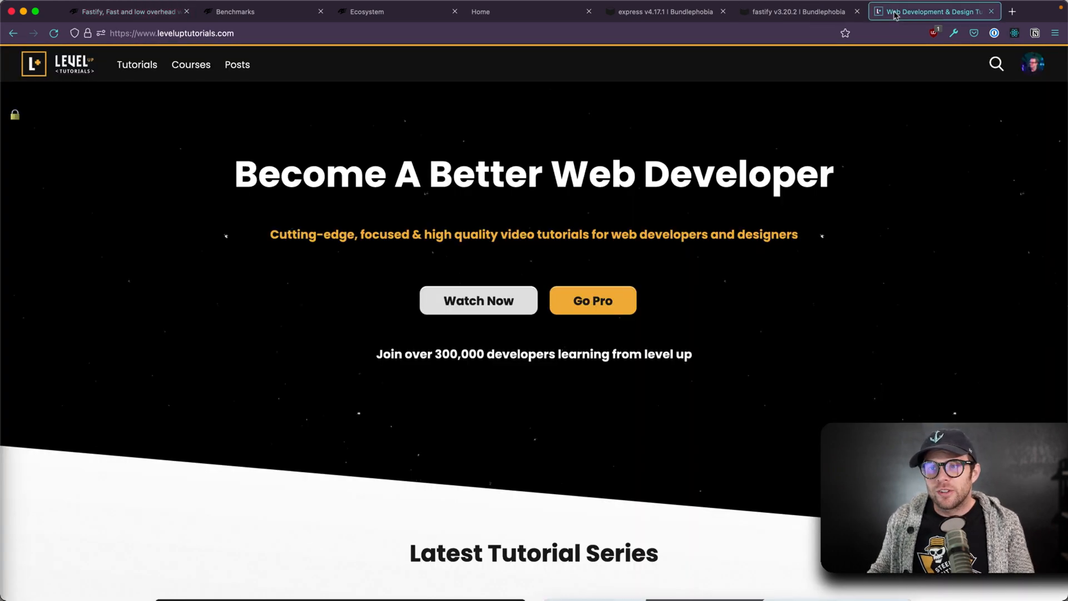
mouse_move(729, 388)
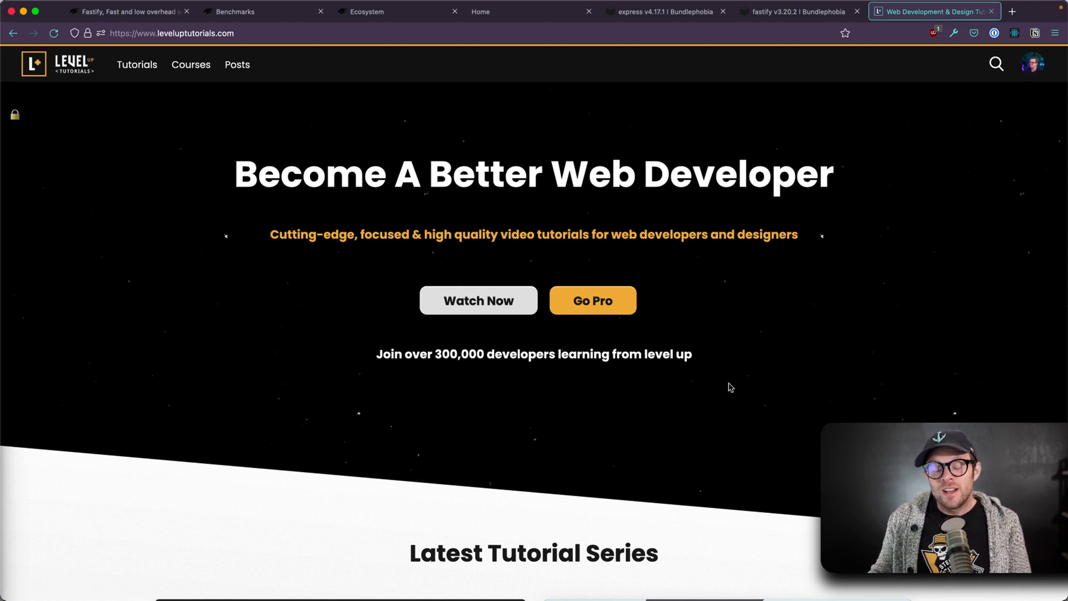
Open the Tutorials page from the Level Up Tutorials navigation
scroll(down, 3)
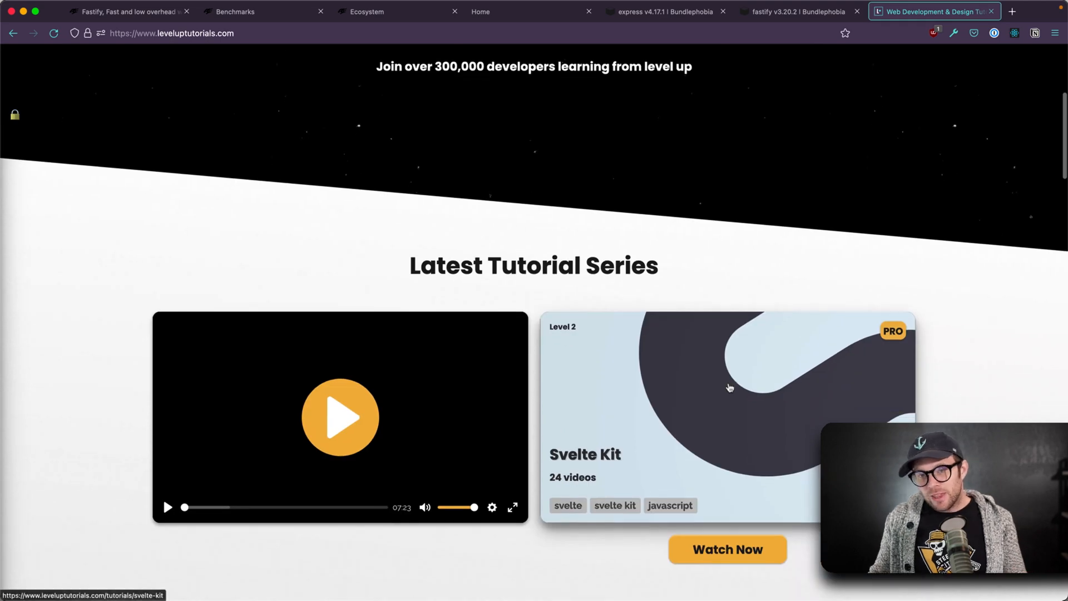
scroll(up, 3)
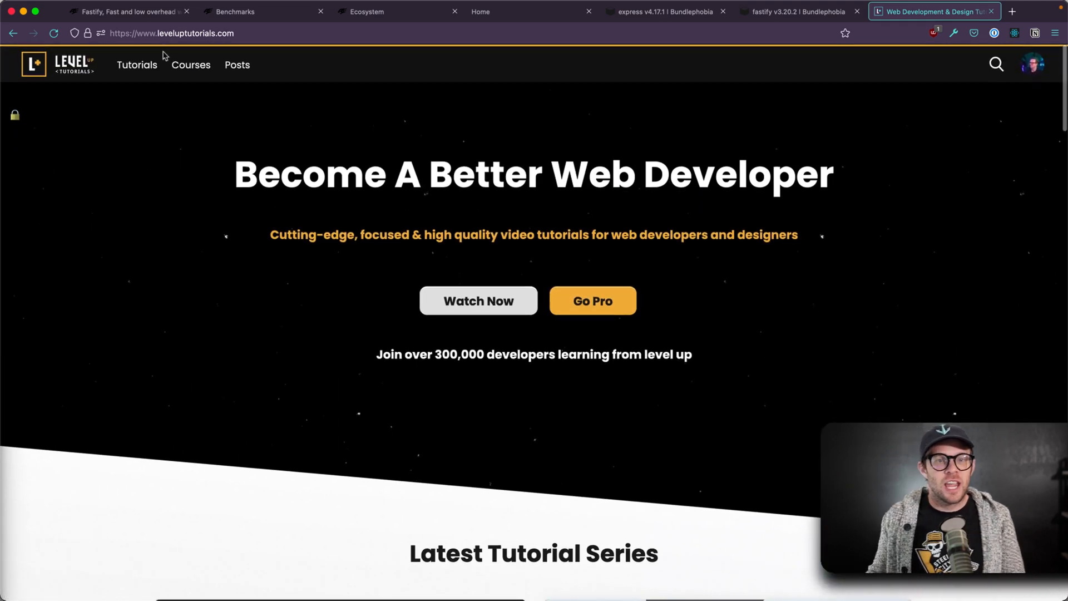
click(136, 65)
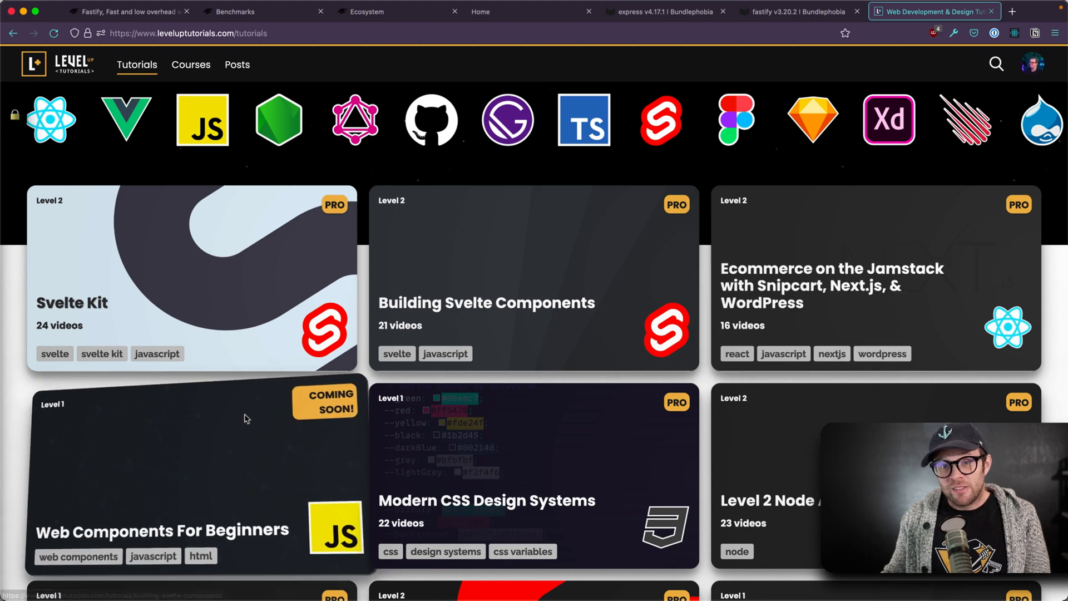
Scroll down through the tutorial series cards and back up to the top
scroll(down, 3)
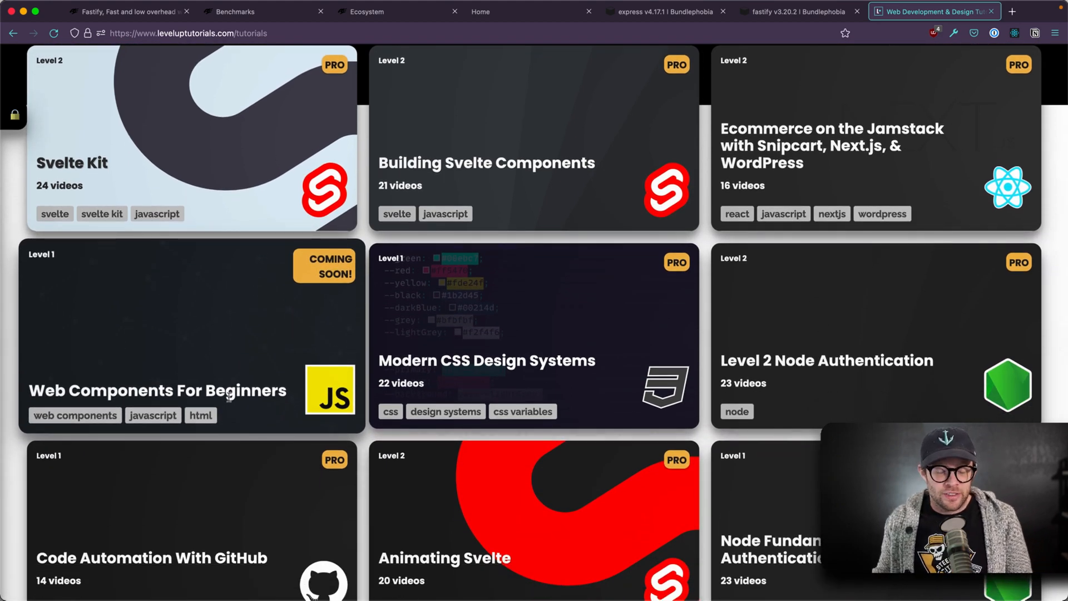
mouse_move(218, 356)
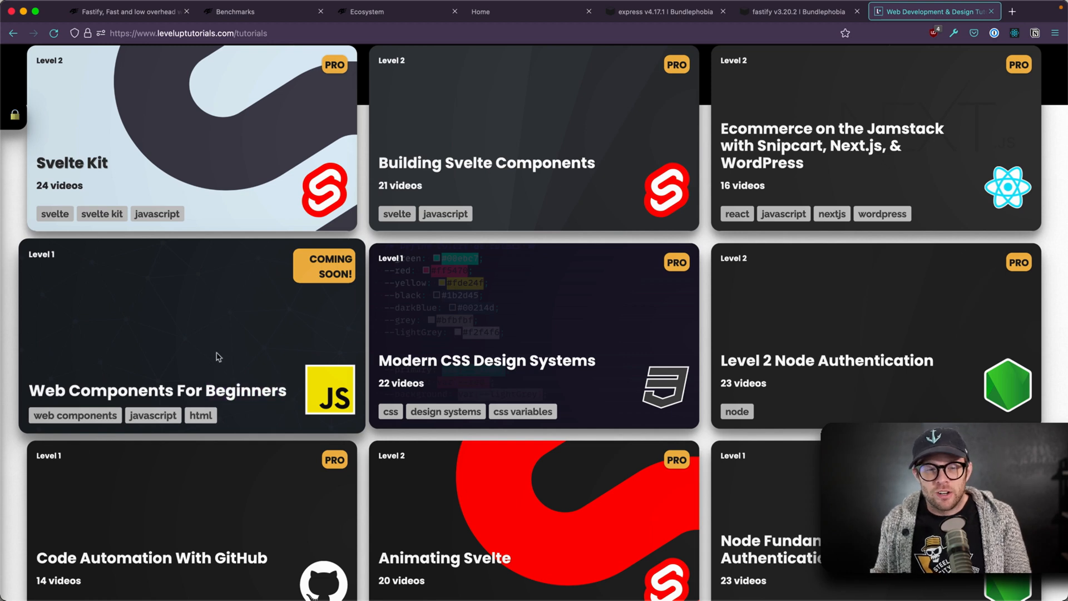
mouse_move(89, 181)
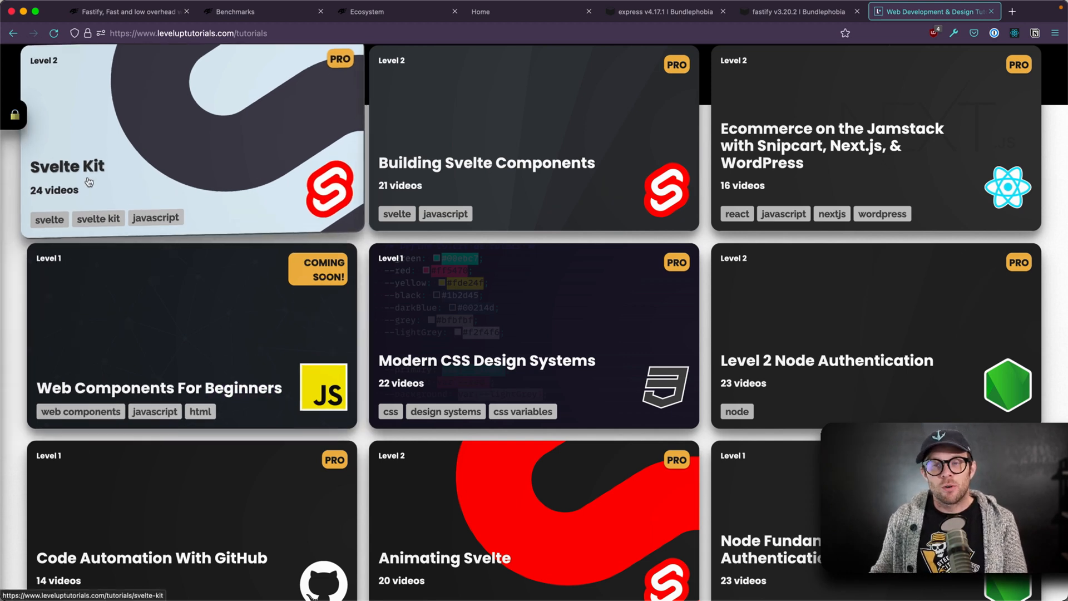
mouse_move(198, 218)
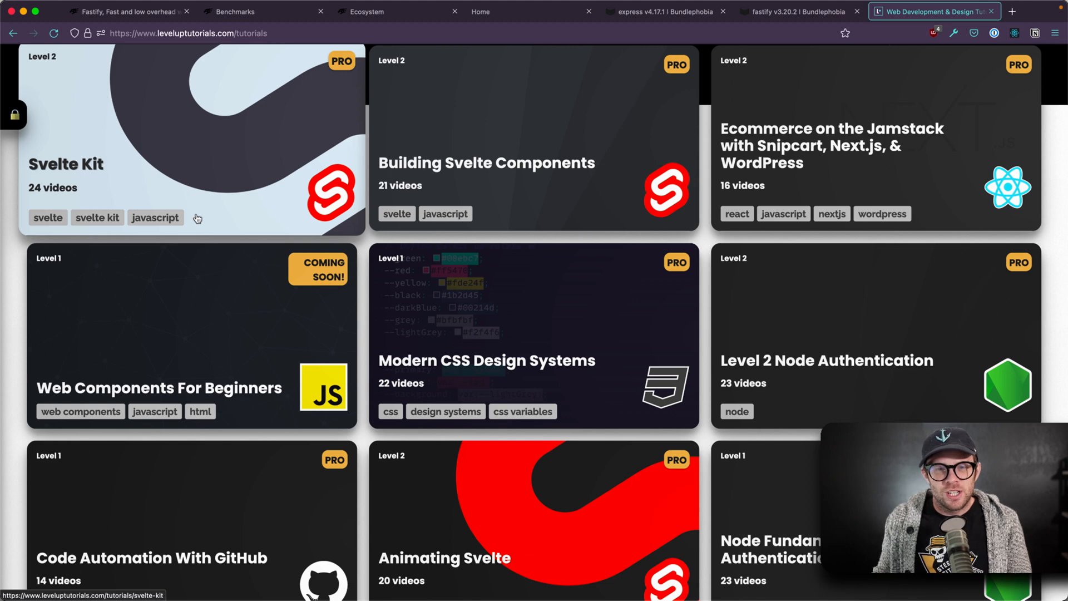
mouse_move(227, 279)
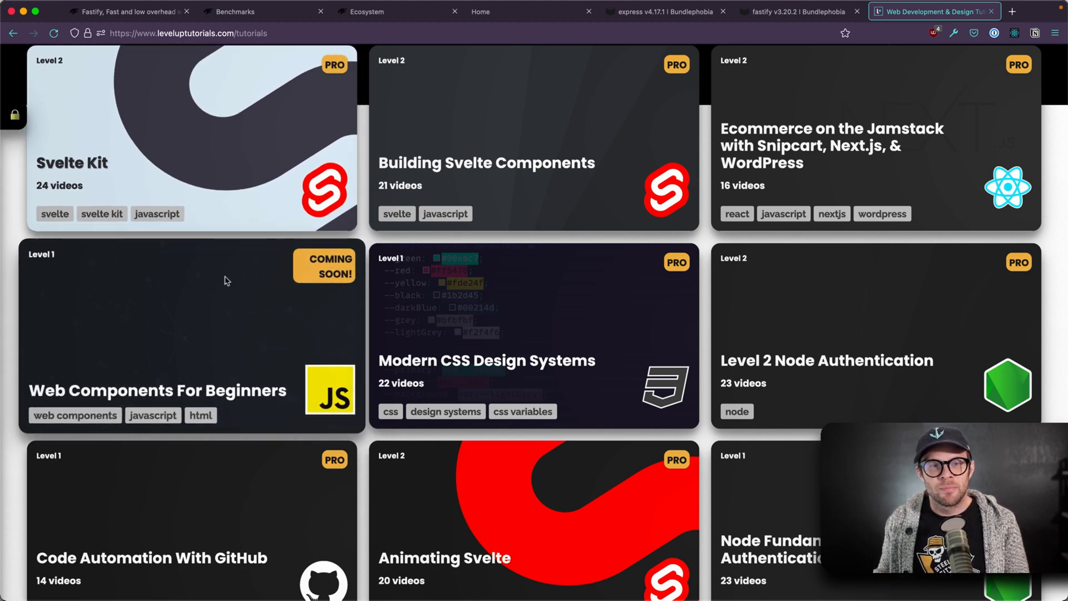
mouse_move(304, 197)
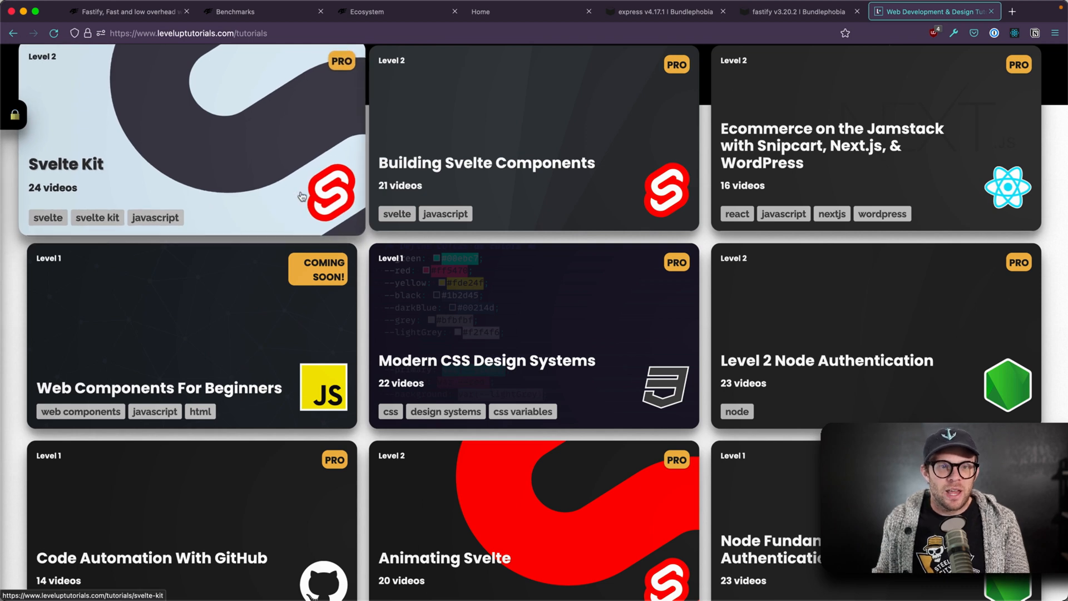
mouse_move(453, 337)
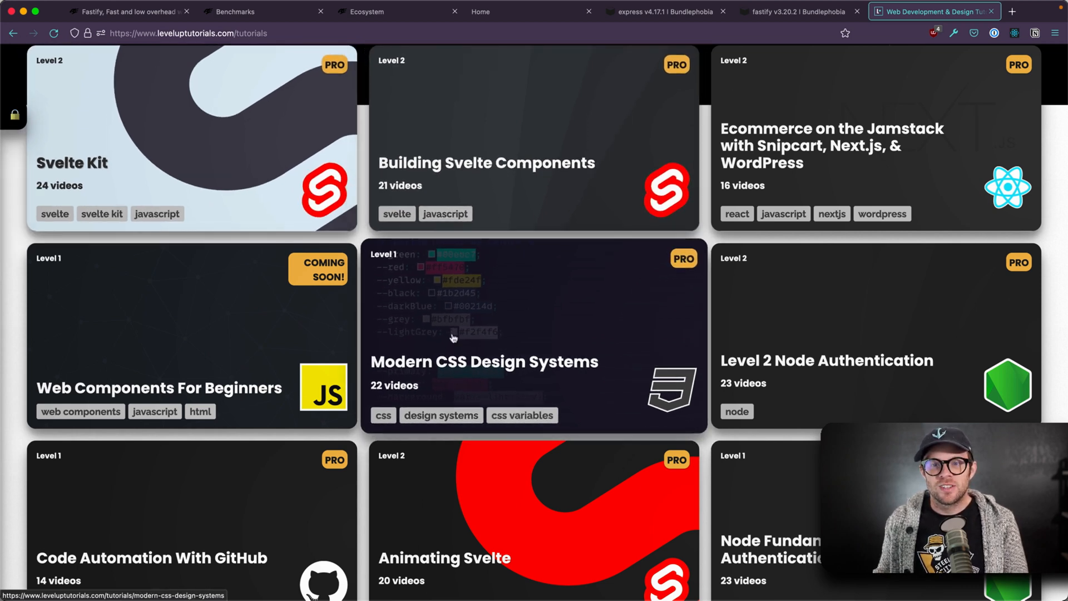
mouse_move(815, 330)
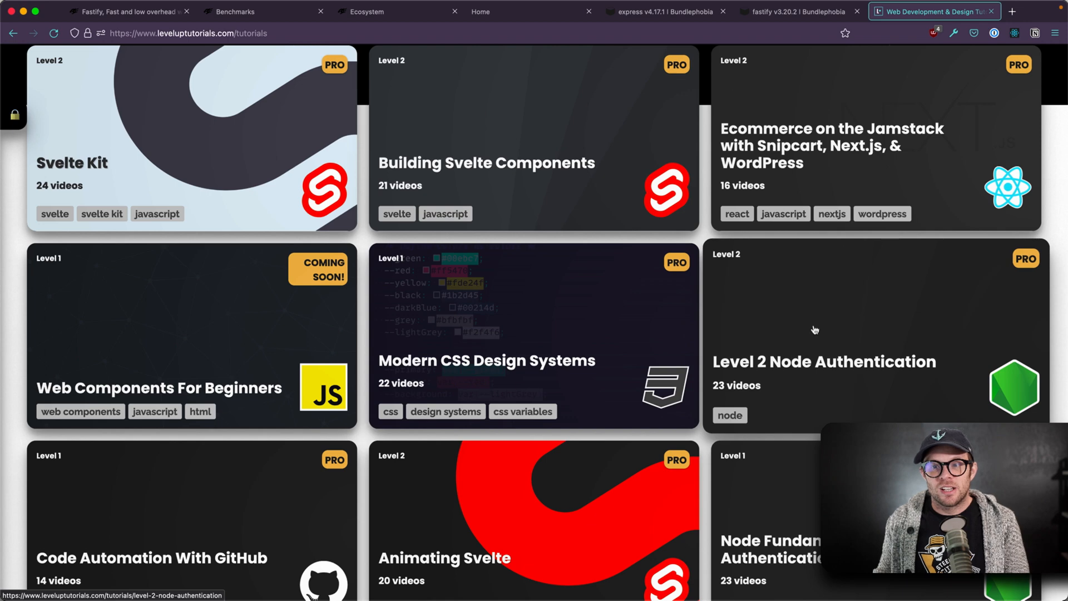
scroll(down, 3)
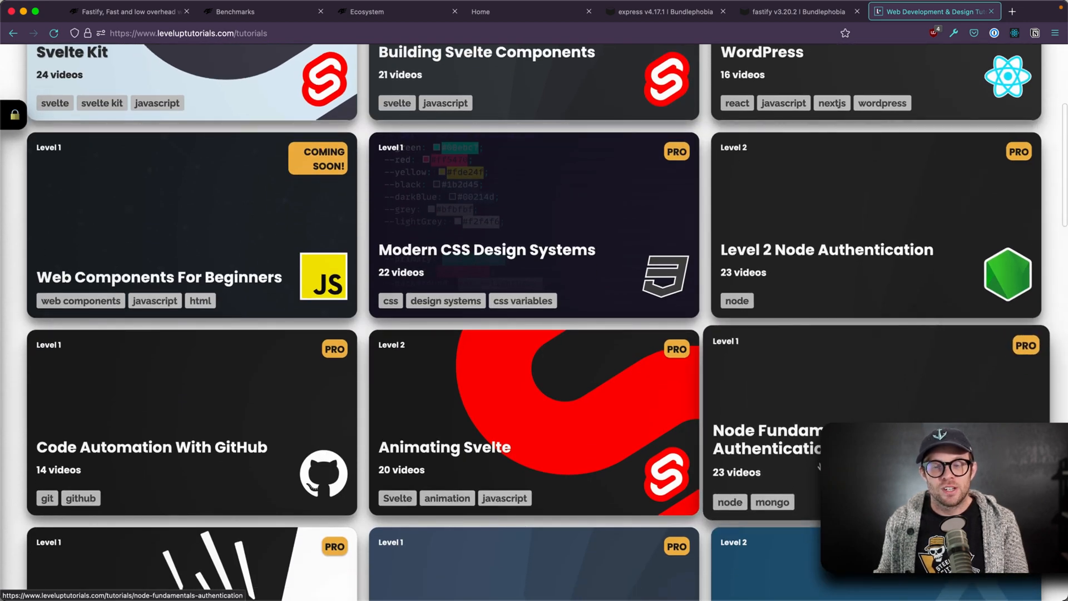
scroll(down, 3)
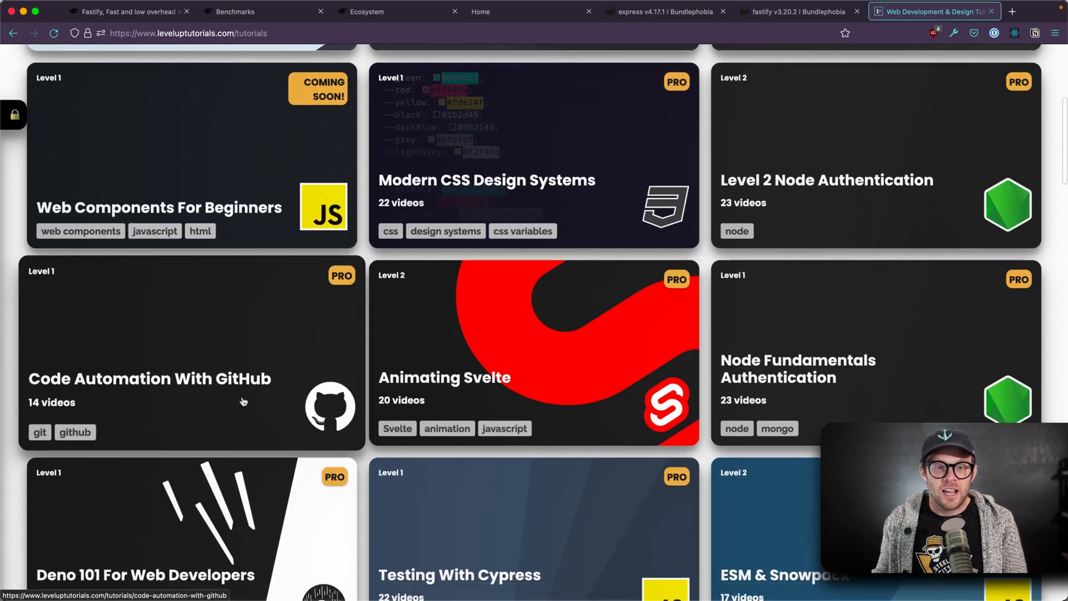
scroll(down, 3)
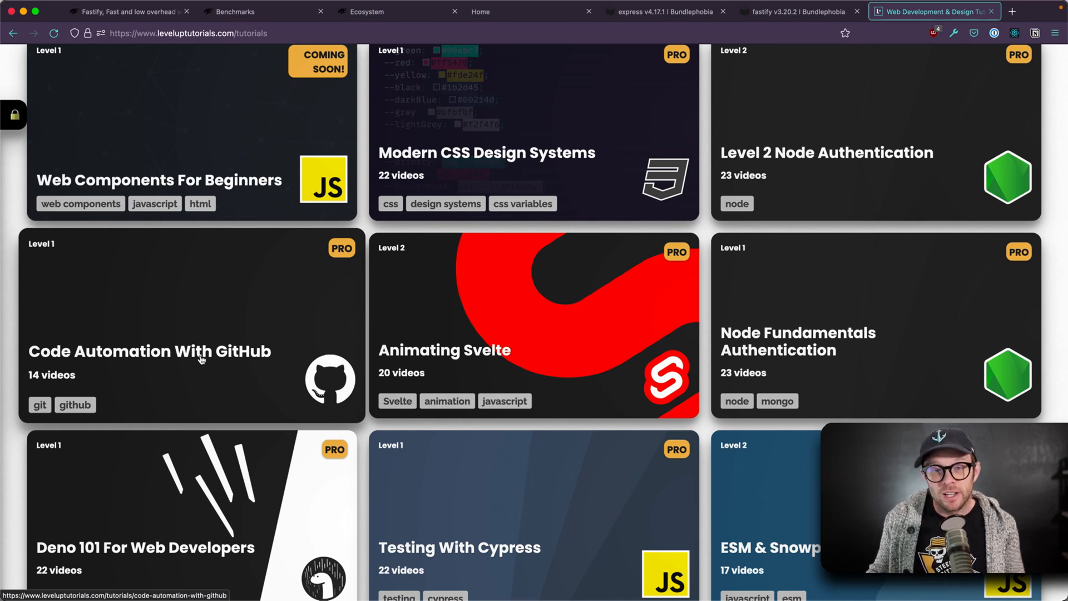
scroll(up, 3)
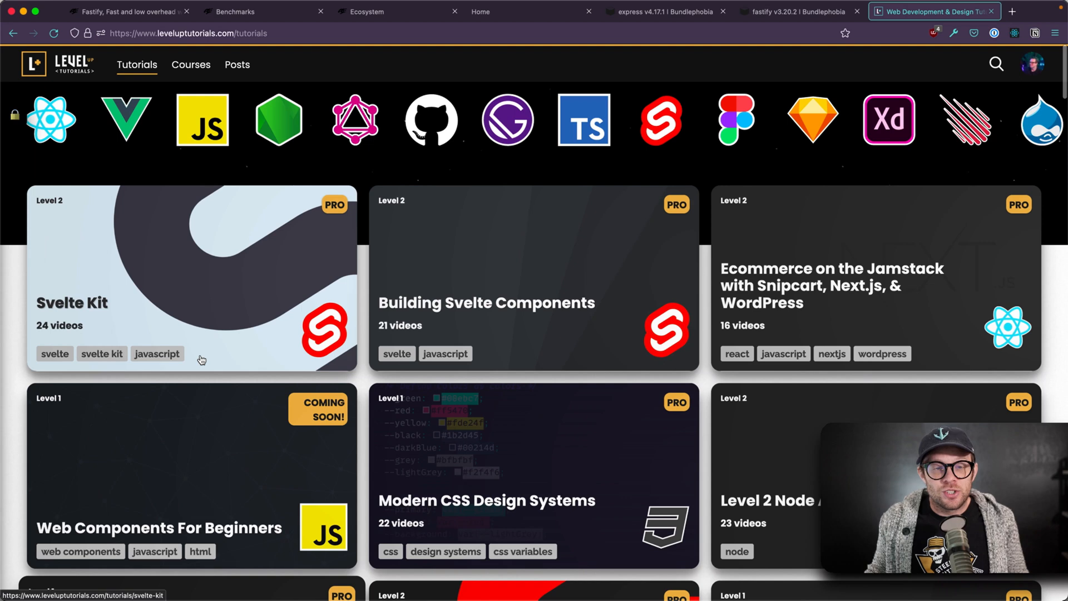